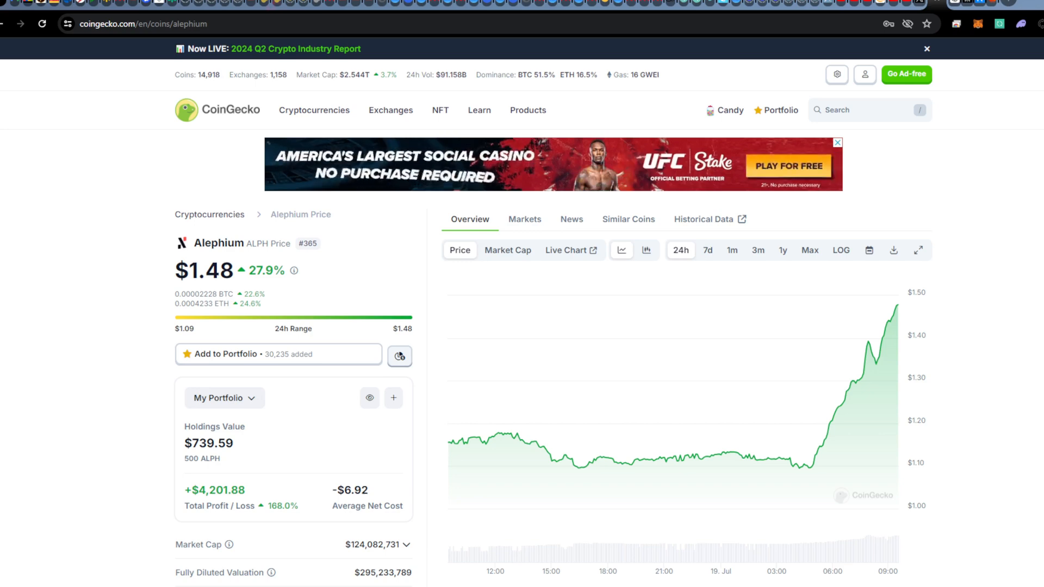
{"action": "mouse_move", "coordinate": [237, 229]}
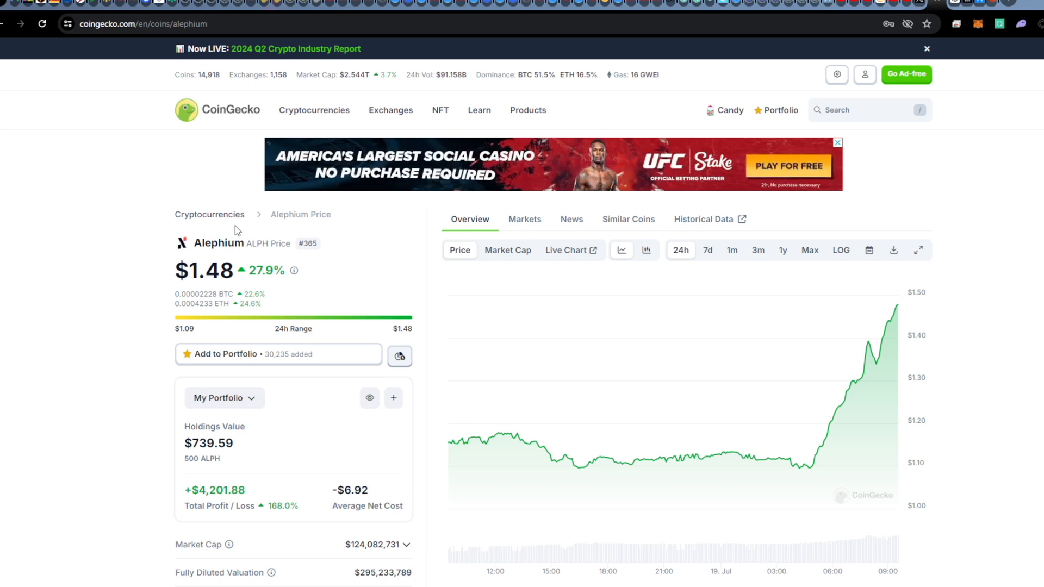
{"action": "mouse_move", "coordinate": [821, 449]}
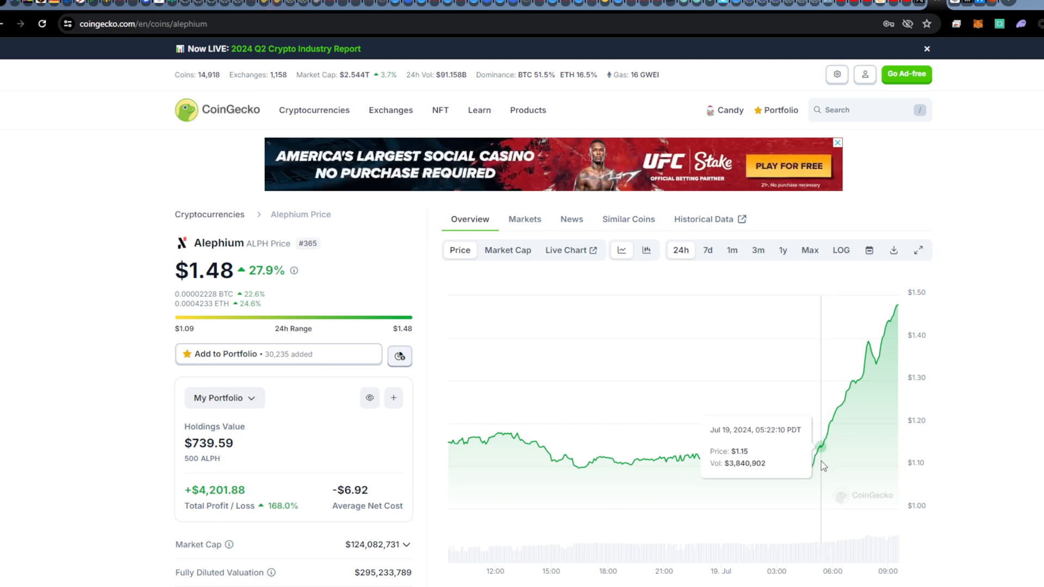
{"action": "mouse_move", "coordinate": [561, 468]}
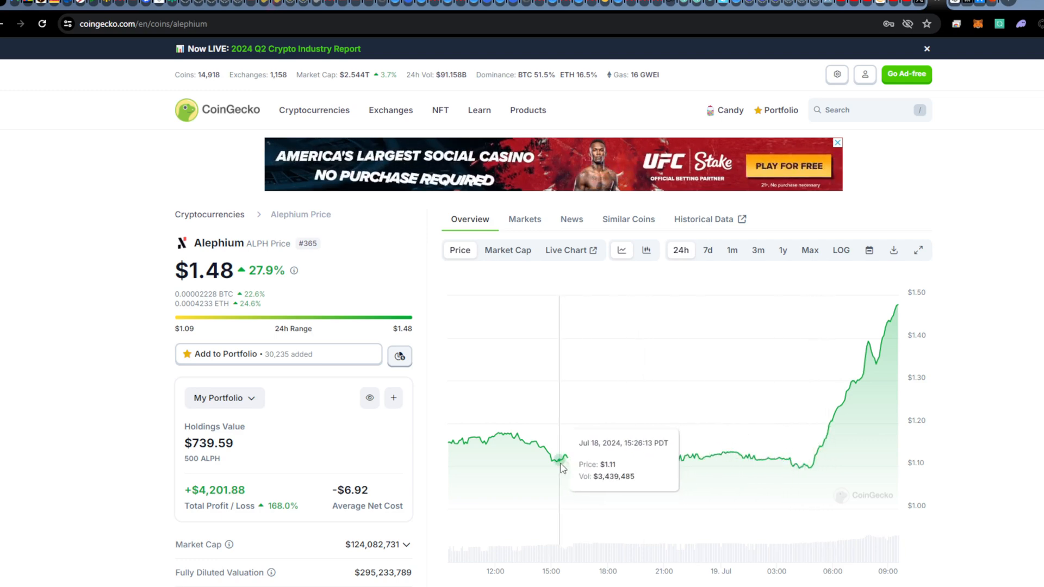
{"action": "mouse_move", "coordinate": [828, 462]}
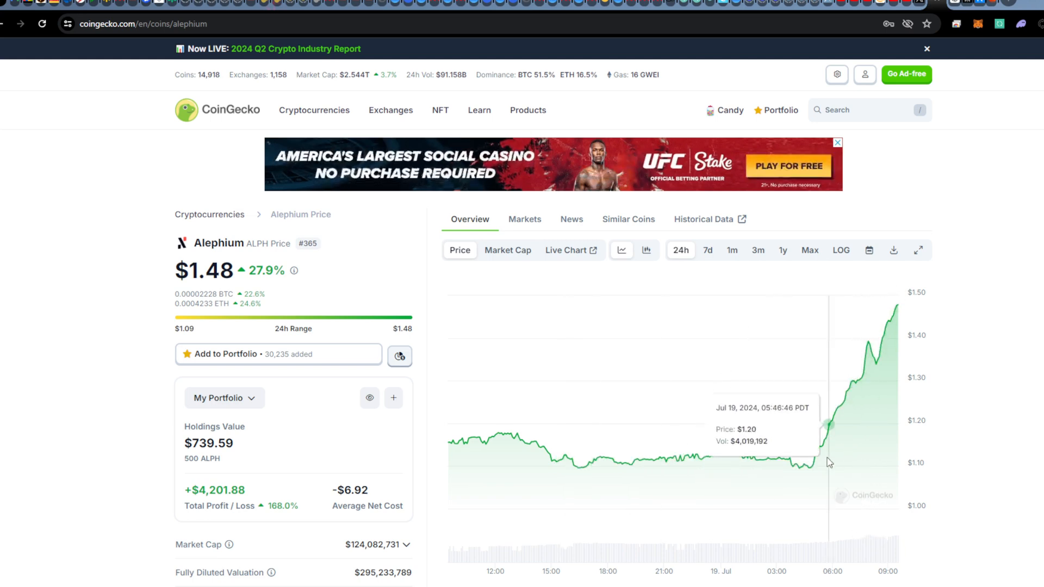
{"action": "mouse_move", "coordinate": [808, 474]}
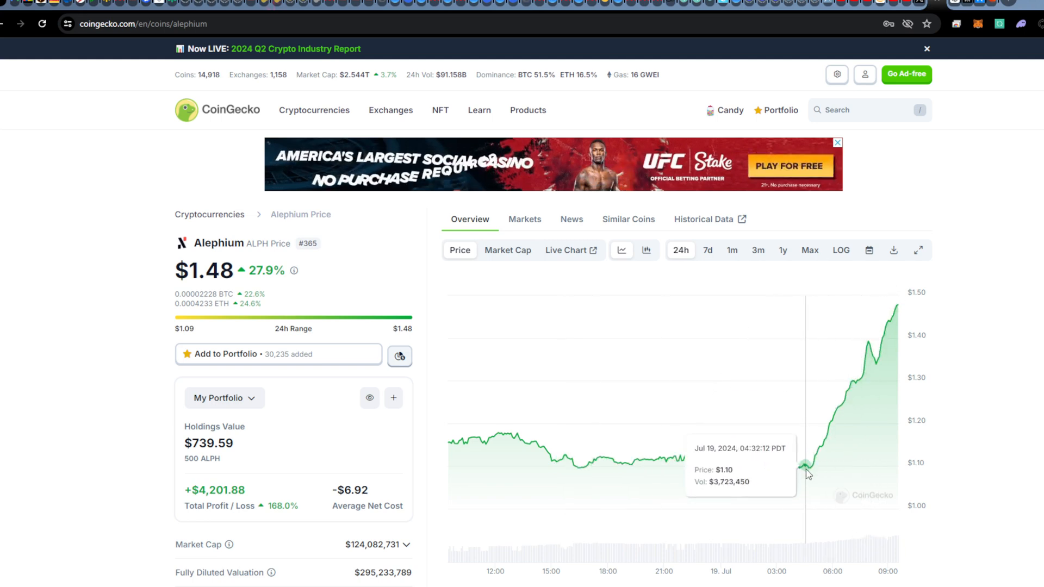
{"action": "mouse_move", "coordinate": [812, 454]}
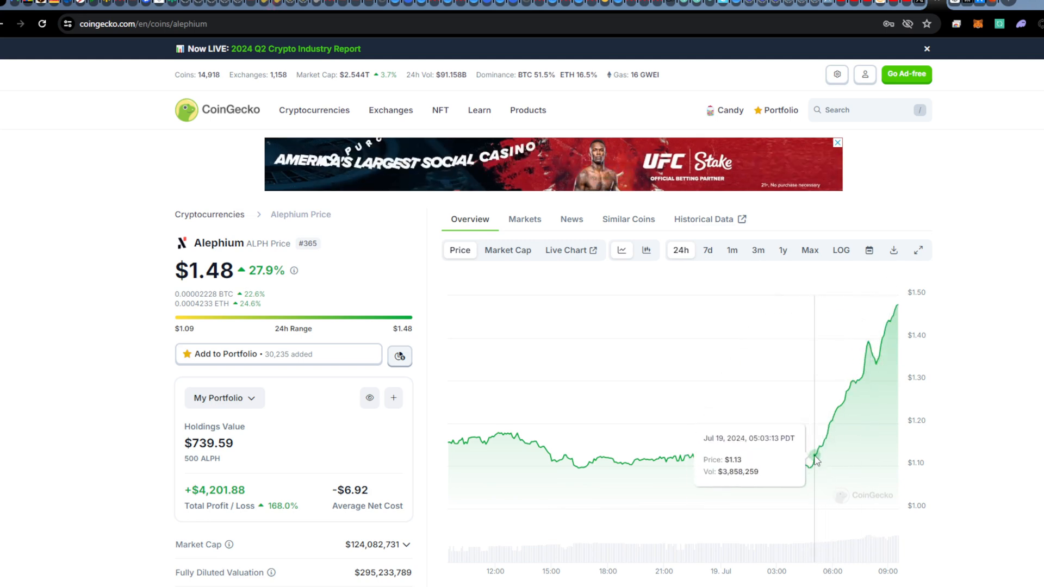
{"action": "mouse_move", "coordinate": [925, 299]}
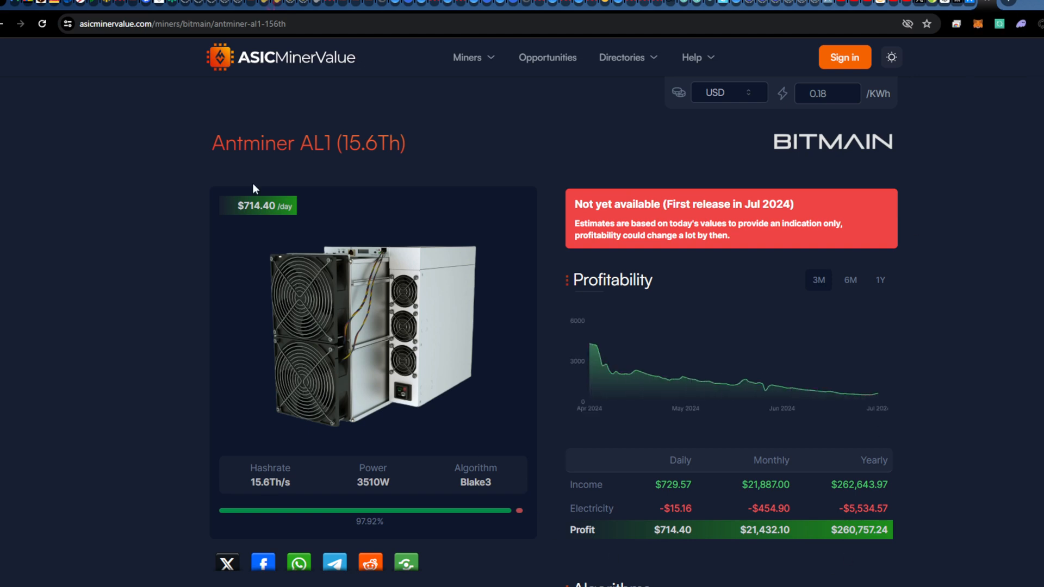
{"action": "mouse_move", "coordinate": [334, 162]}
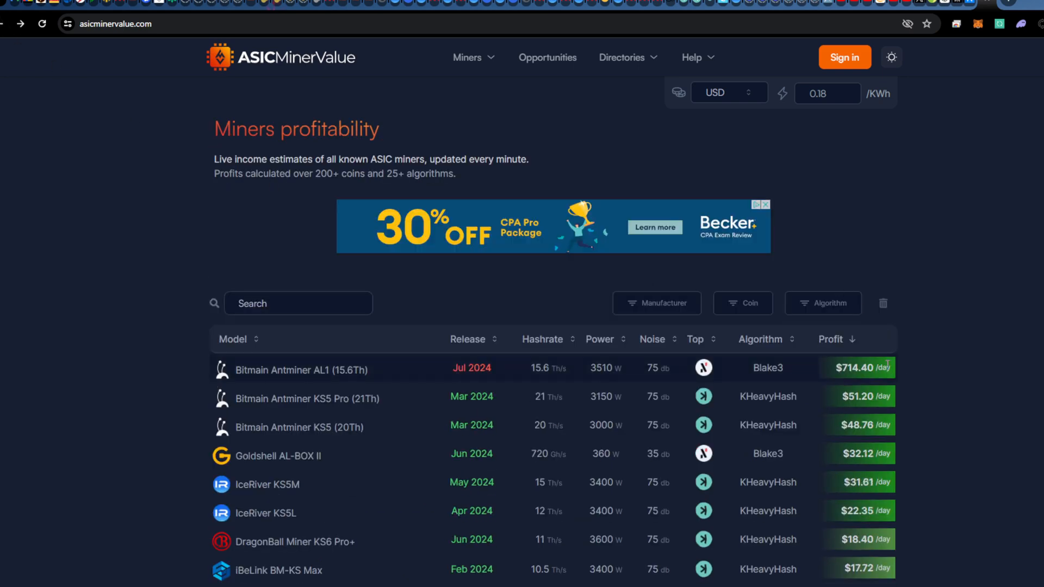
{"action": "mouse_move", "coordinate": [830, 369]}
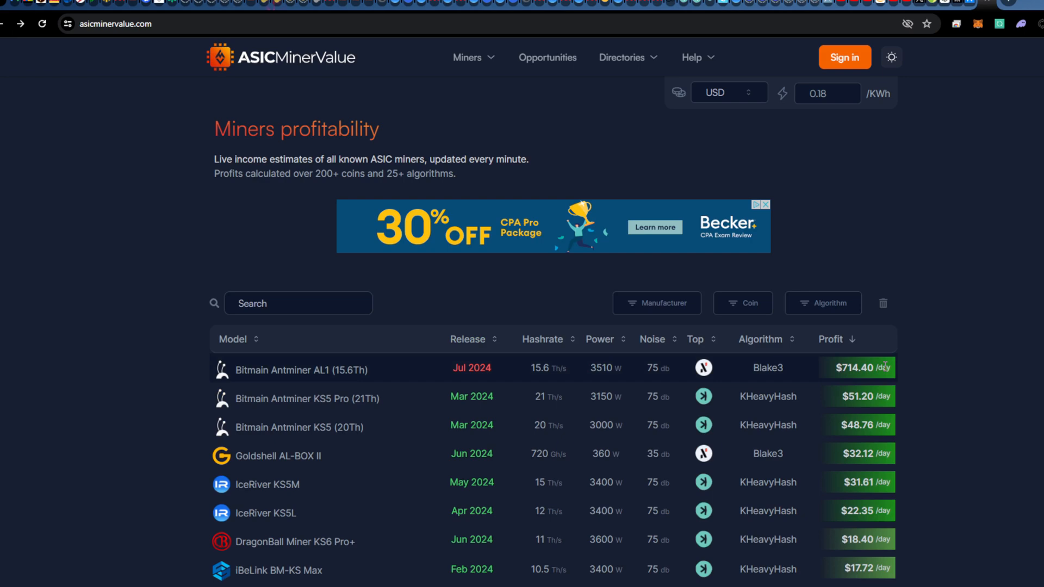
{"action": "mouse_move", "coordinate": [913, 337]}
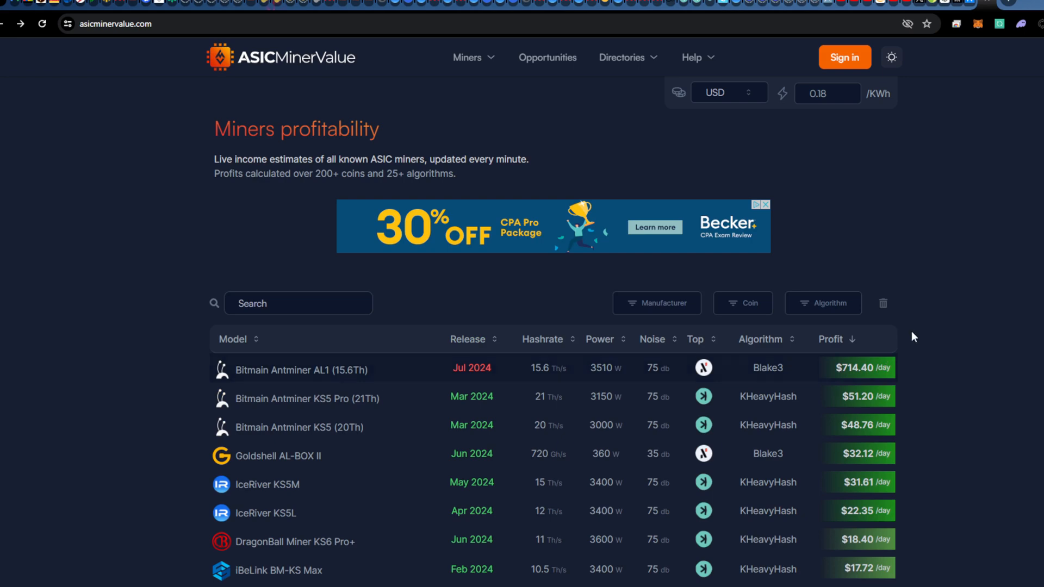
{"action": "mouse_move", "coordinate": [836, 93]}
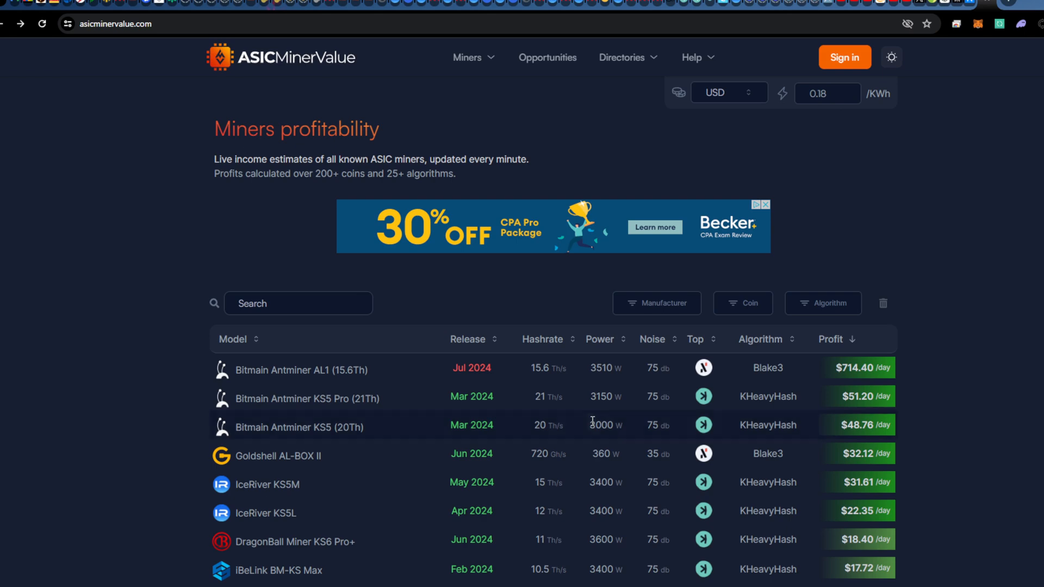
{"action": "mouse_move", "coordinate": [614, 377]}
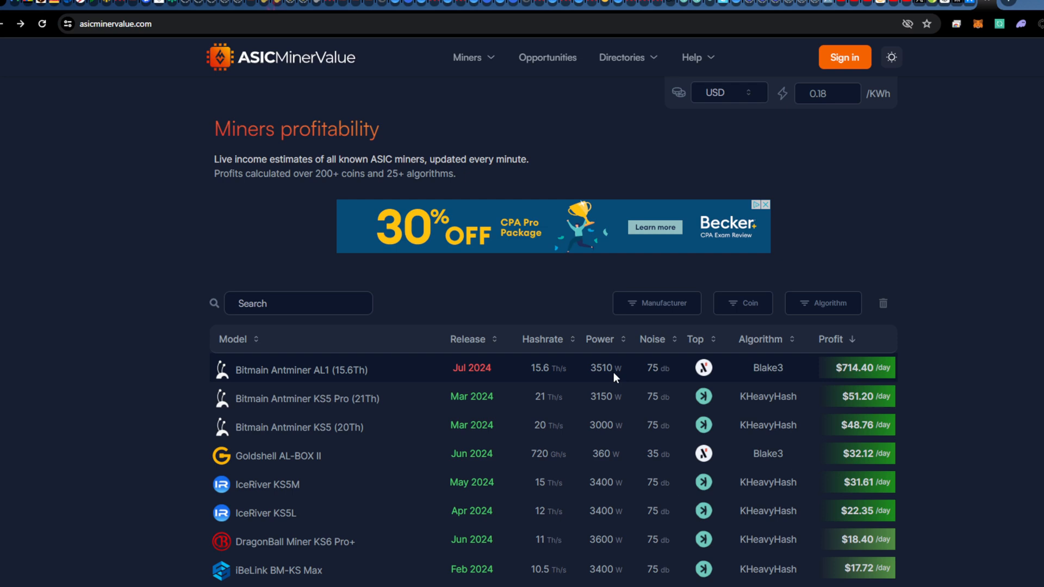
{"action": "mouse_move", "coordinate": [318, 499]}
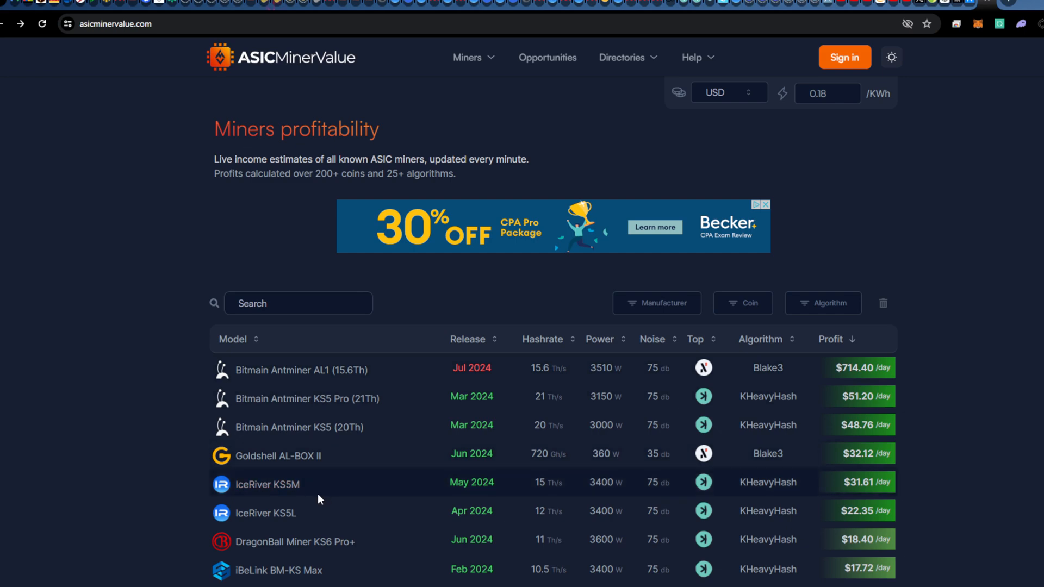
{"action": "mouse_move", "coordinate": [523, 160]}
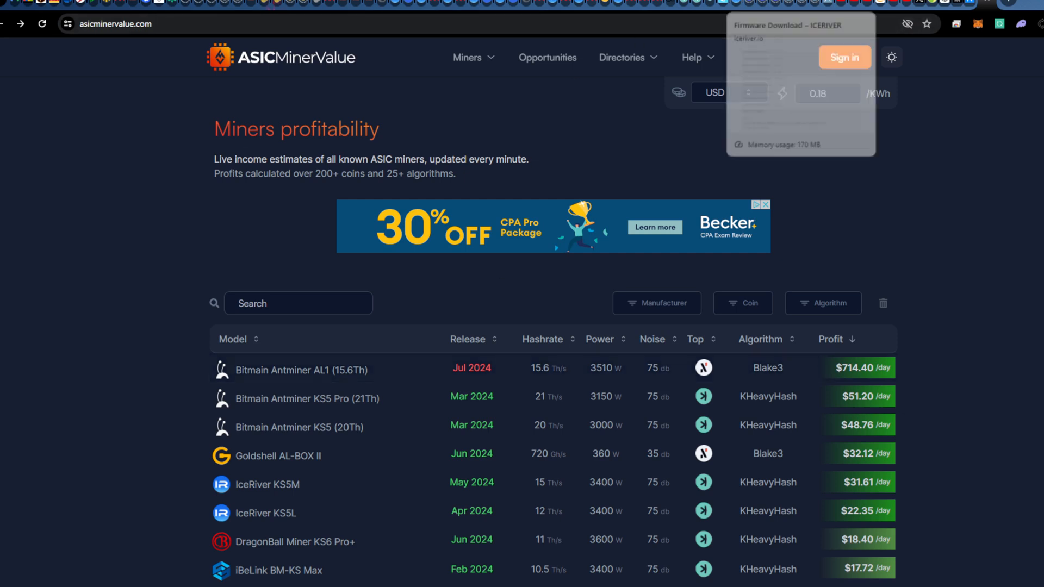
{"action": "mouse_move", "coordinate": [751, 5]}
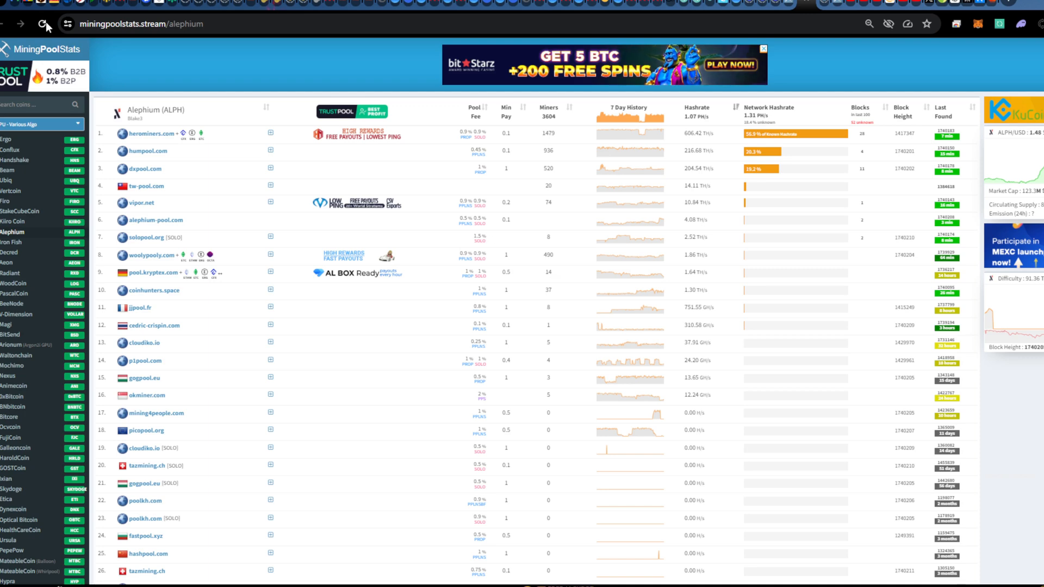
Reload the Alephium pool stats, then reload the Kaspa pool list on MiningPoolStats.
{"action": "left_click", "coordinate": [45, 23]}
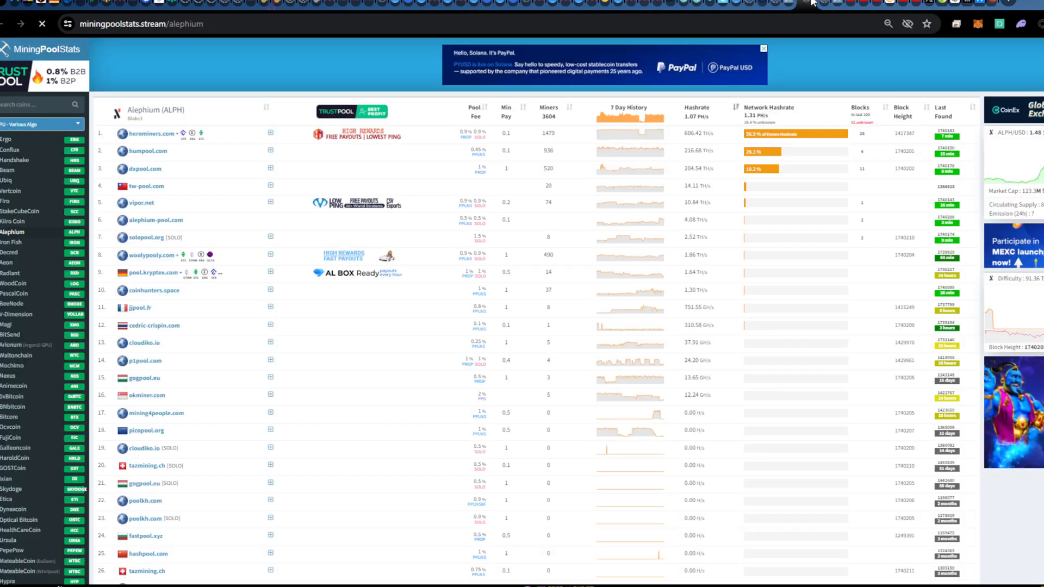
{"action": "mouse_move", "coordinate": [635, 147]}
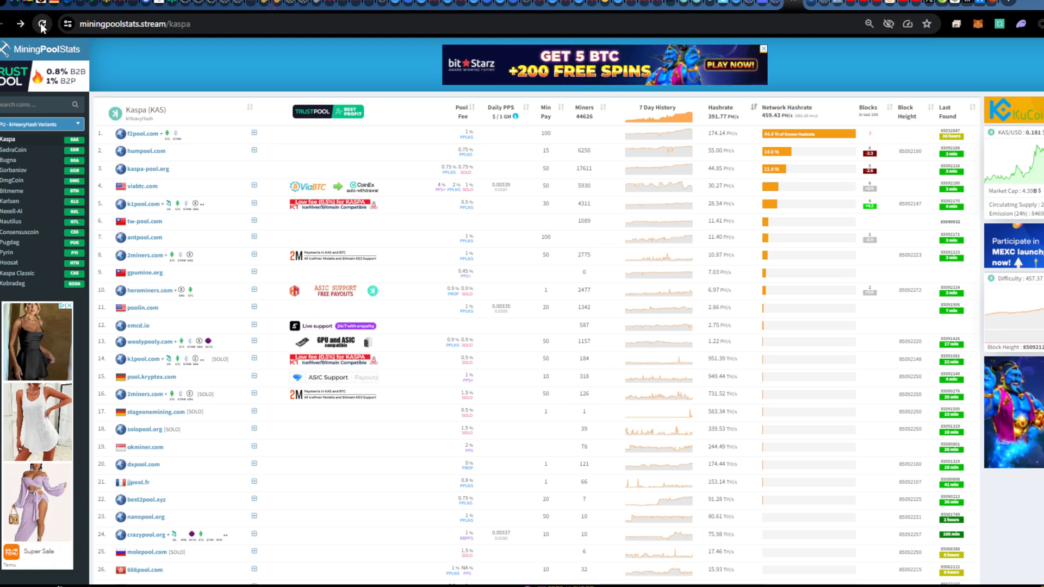
{"action": "left_click", "coordinate": [41, 24]}
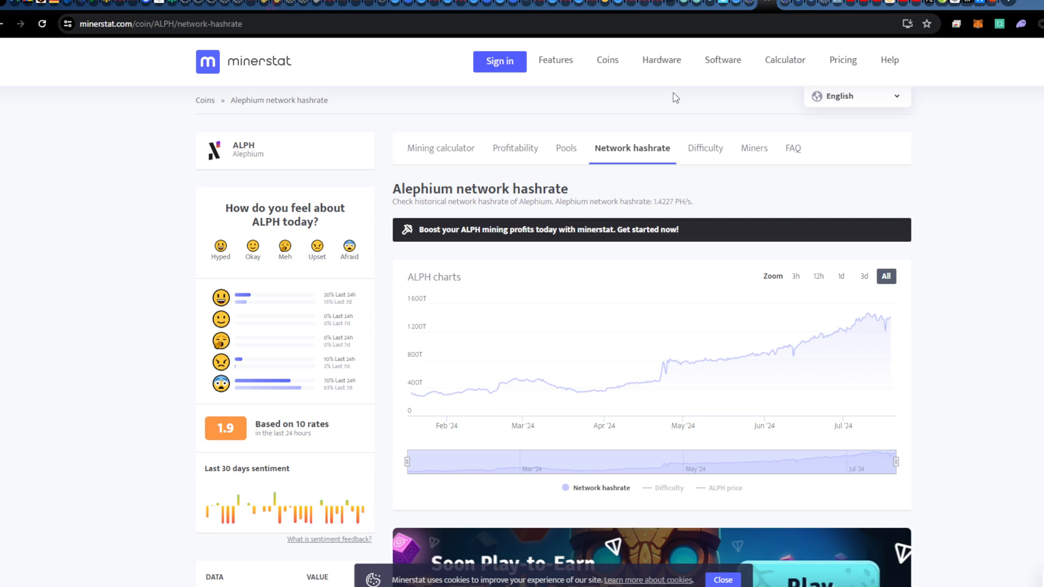
{"action": "mouse_move", "coordinate": [865, 314]}
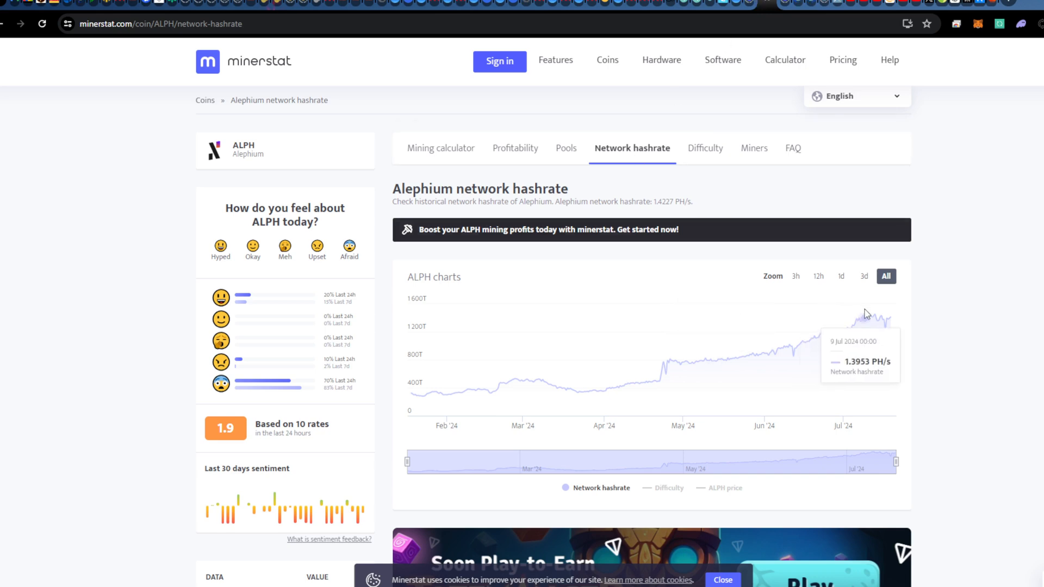
{"action": "mouse_move", "coordinate": [861, 280]}
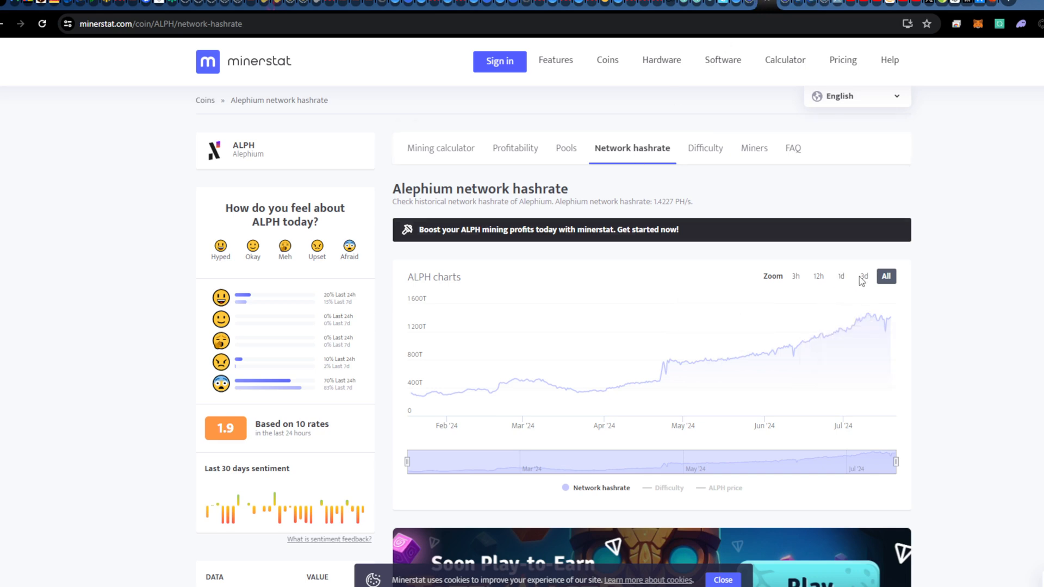
Zoom the ALPH hashrate chart to 3d and scroll to the daily hashrate and price table.
{"action": "left_click", "coordinate": [862, 275]}
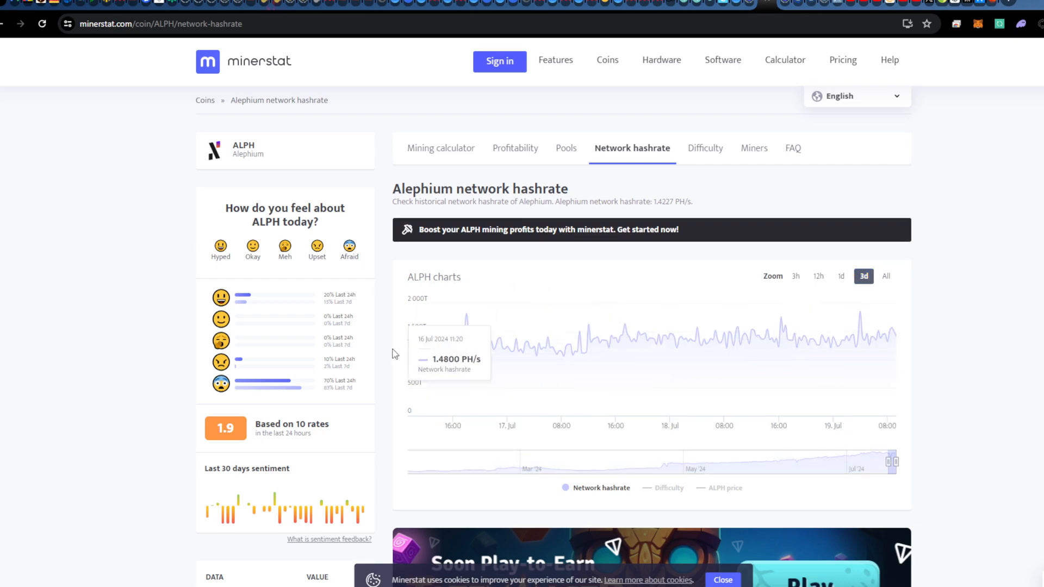
{"action": "scroll", "scroll_direction": "down", "scroll_amount": 3}
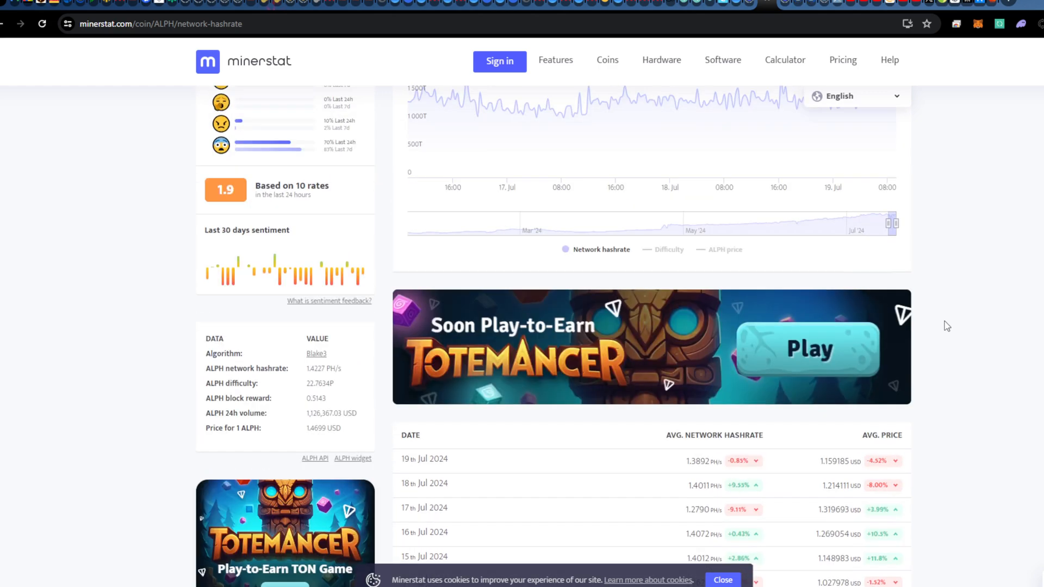
{"action": "scroll", "scroll_direction": "down", "scroll_amount": 3}
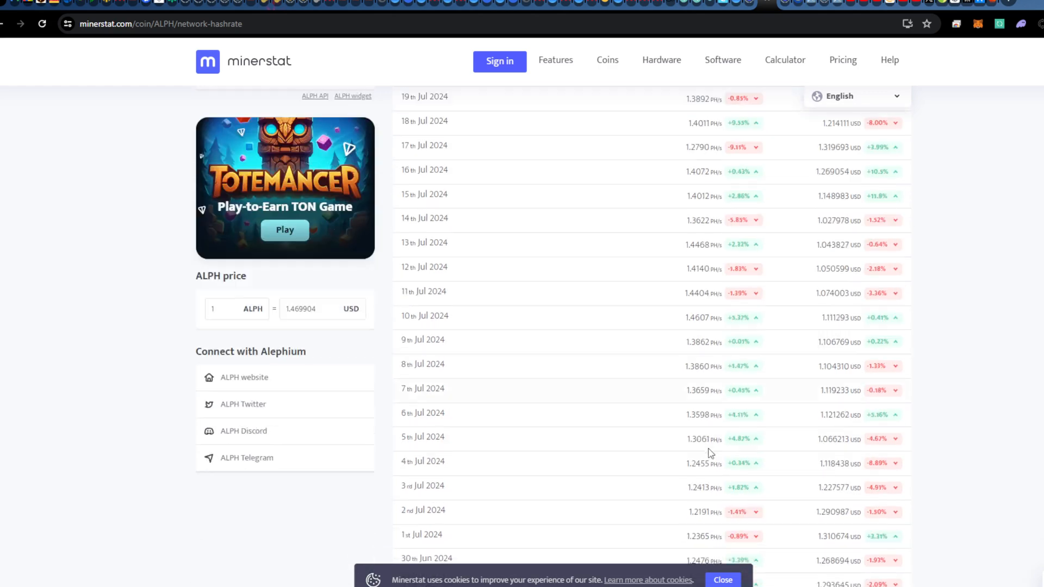
{"action": "scroll", "scroll_direction": "down", "scroll_amount": 3}
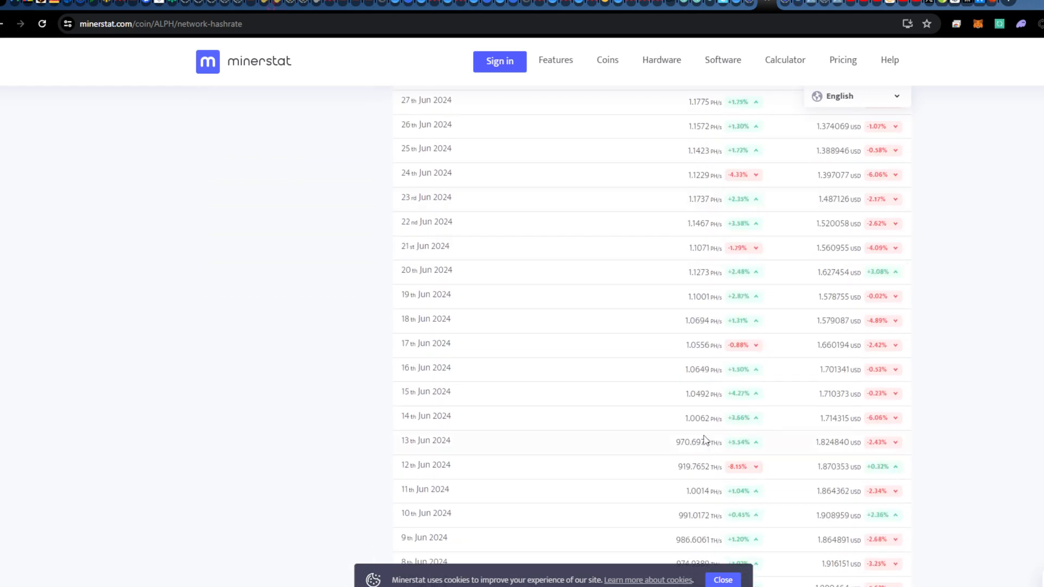
{"action": "scroll", "scroll_direction": "up", "scroll_amount": 3}
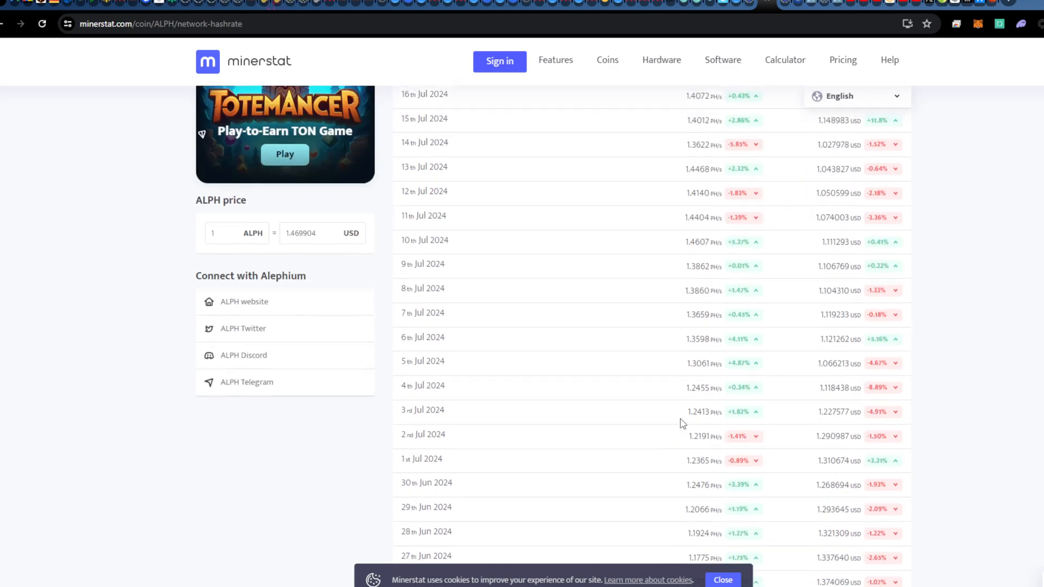
{"action": "scroll", "scroll_direction": "up", "scroll_amount": 3}
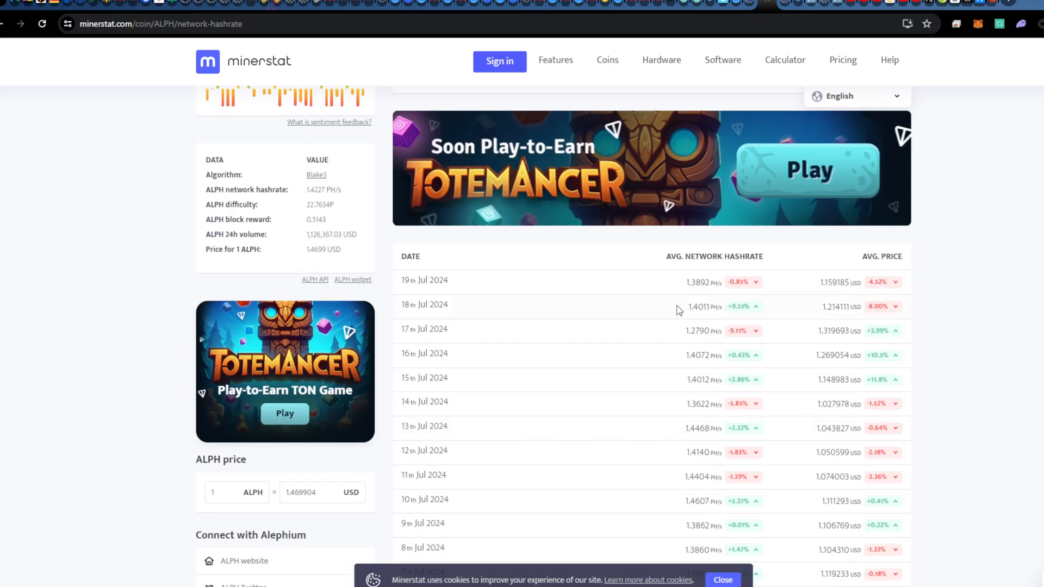
{"action": "mouse_move", "coordinate": [707, 209]}
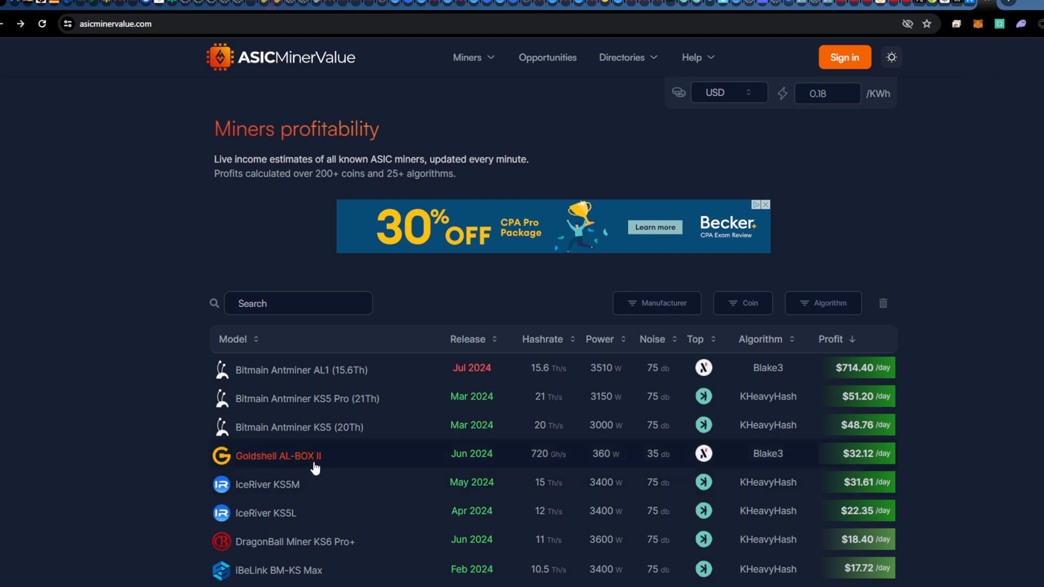
{"action": "mouse_move", "coordinate": [845, 454]}
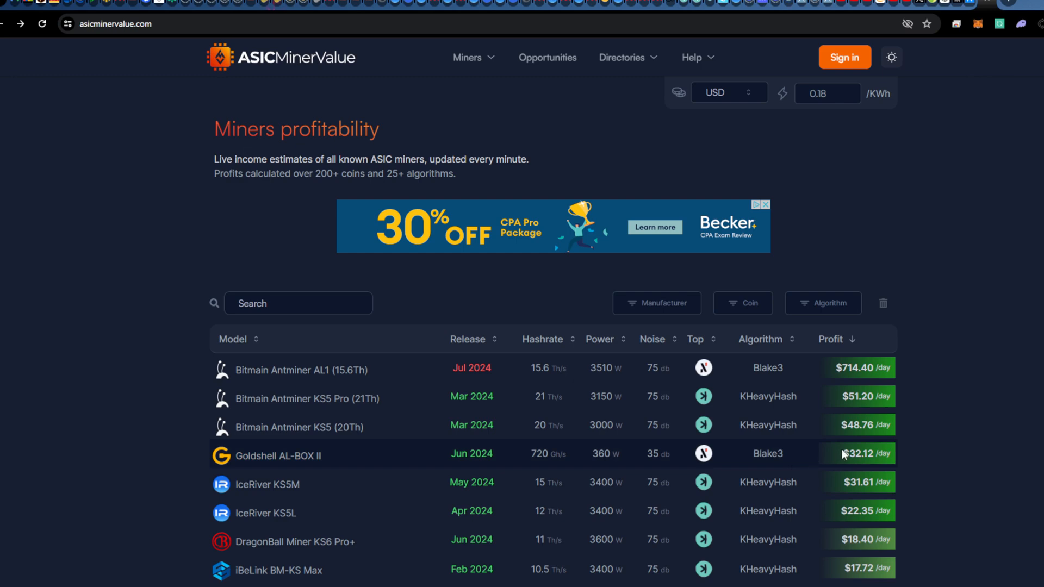
{"action": "mouse_move", "coordinate": [556, 473]}
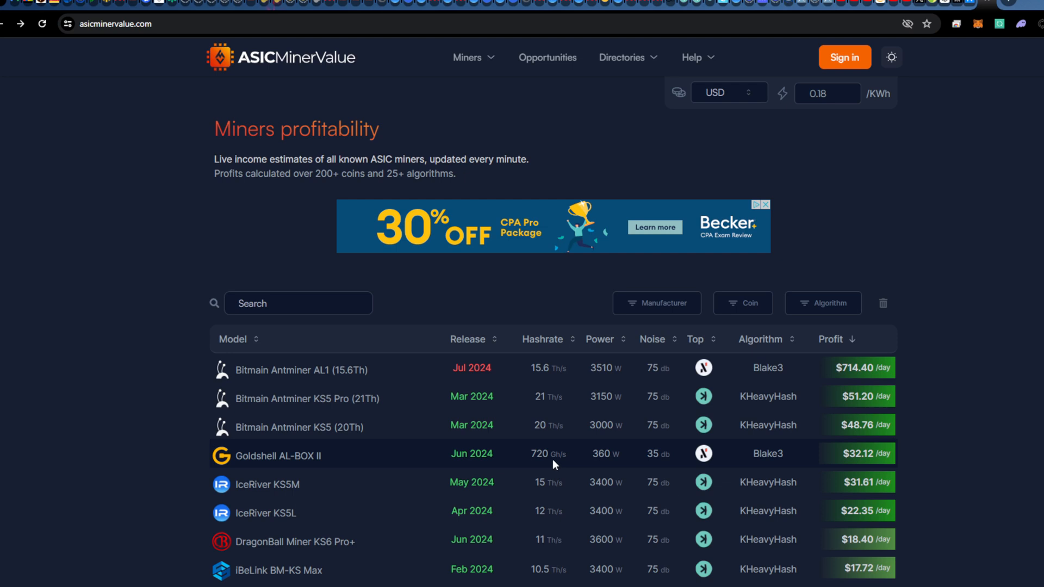
Scroll to the miner profitability table topped by the Antminer AL1 at $714.40/day.
{"action": "scroll", "scroll_direction": "down", "scroll_amount": 3}
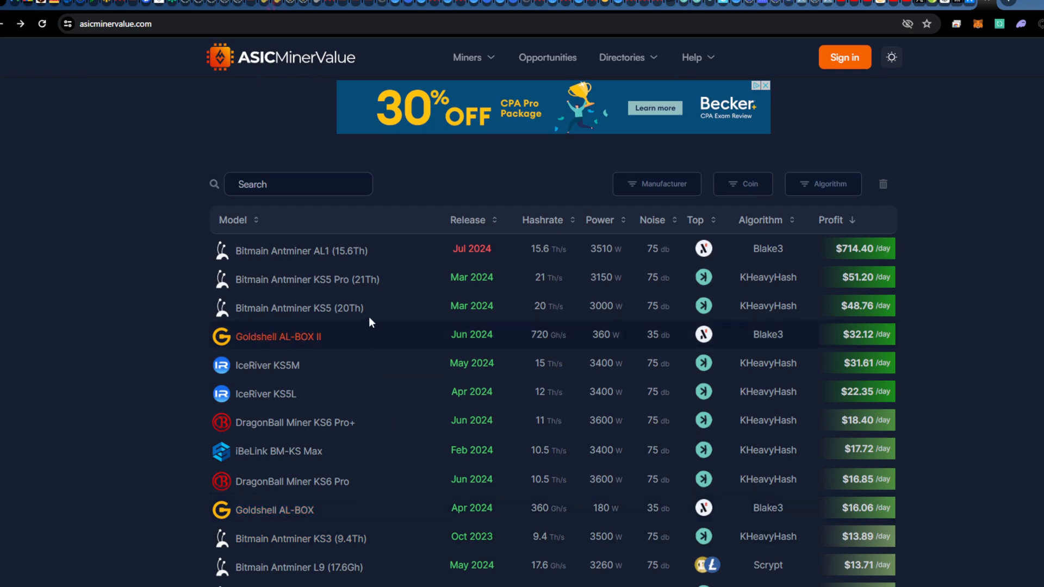
{"action": "mouse_move", "coordinate": [607, 519]}
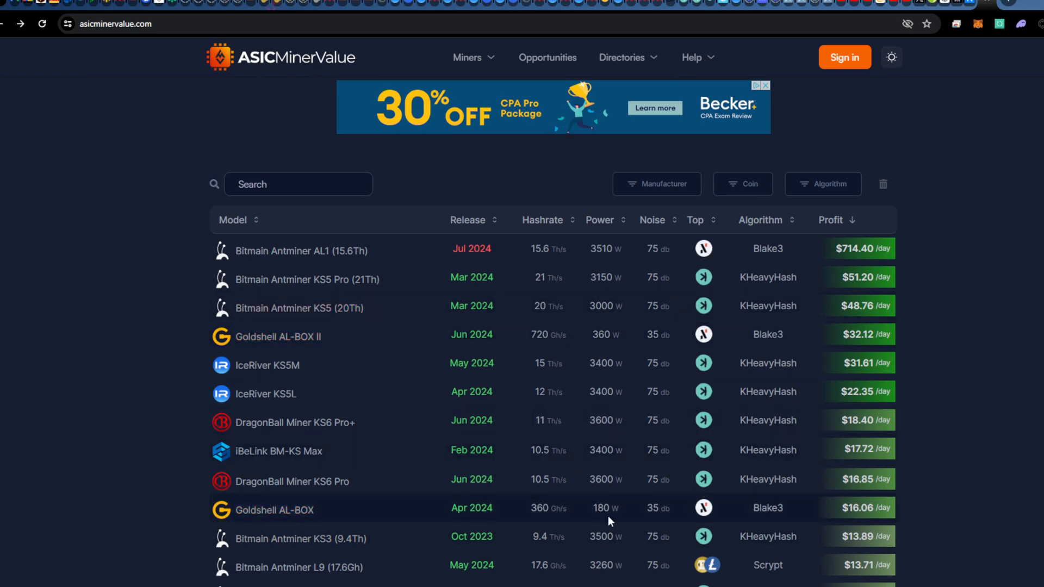
{"action": "mouse_move", "coordinate": [540, 510]}
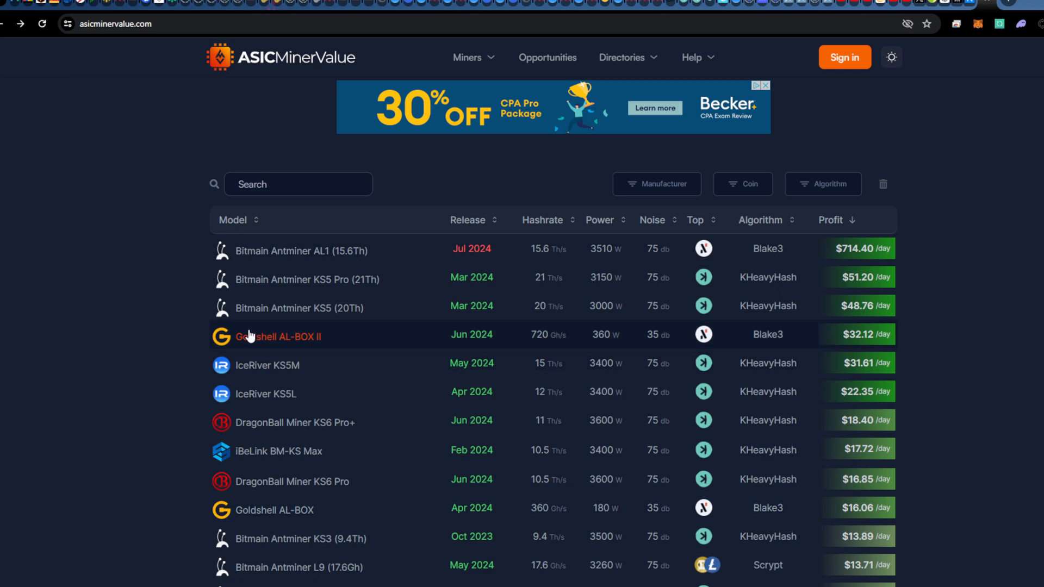
{"action": "mouse_move", "coordinate": [905, 345]}
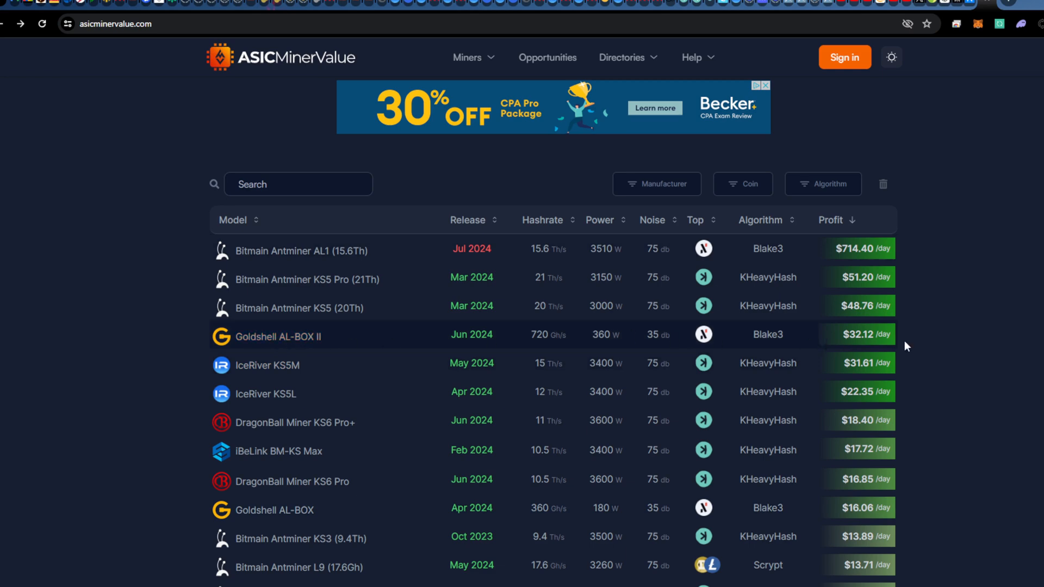
{"action": "mouse_move", "coordinate": [882, 346]}
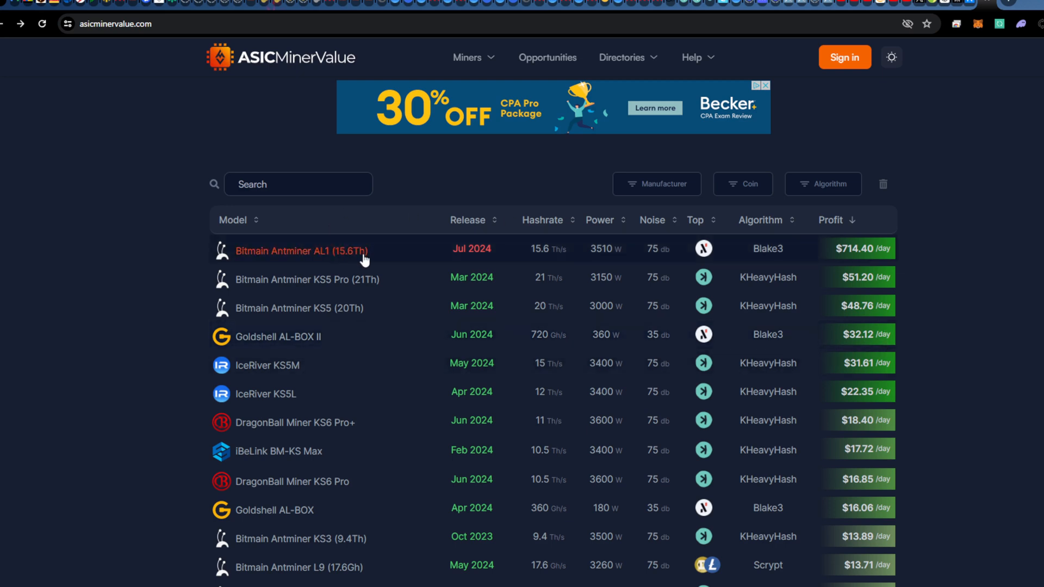
{"action": "mouse_move", "coordinate": [364, 337]}
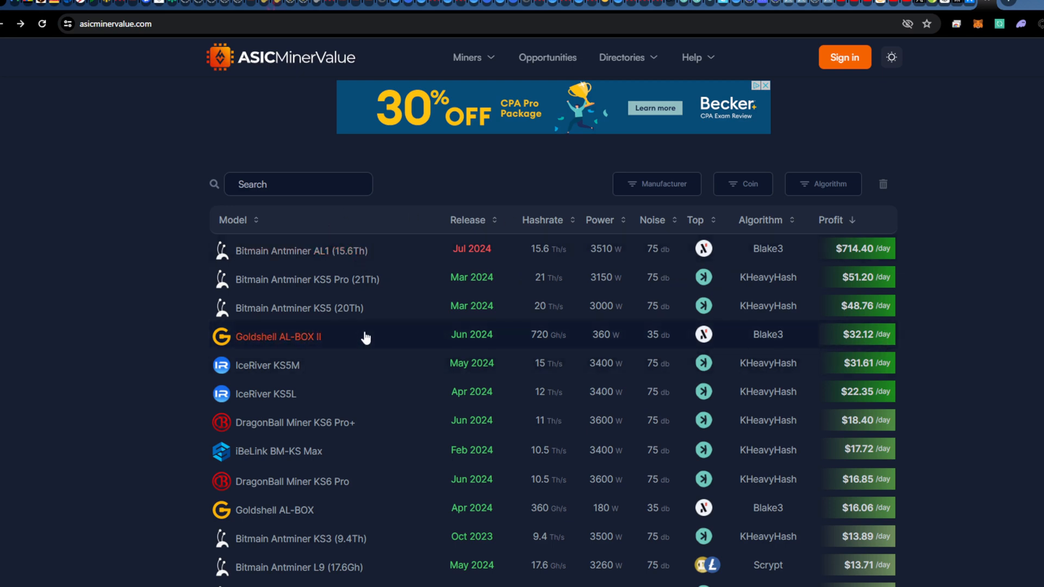
{"action": "mouse_move", "coordinate": [565, 263]}
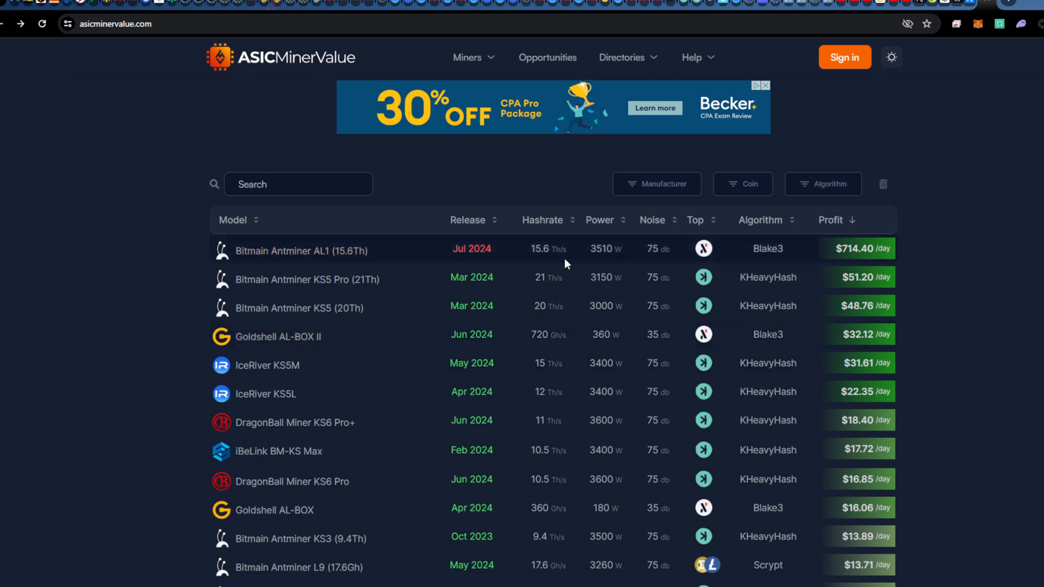
{"action": "mouse_move", "coordinate": [557, 338]}
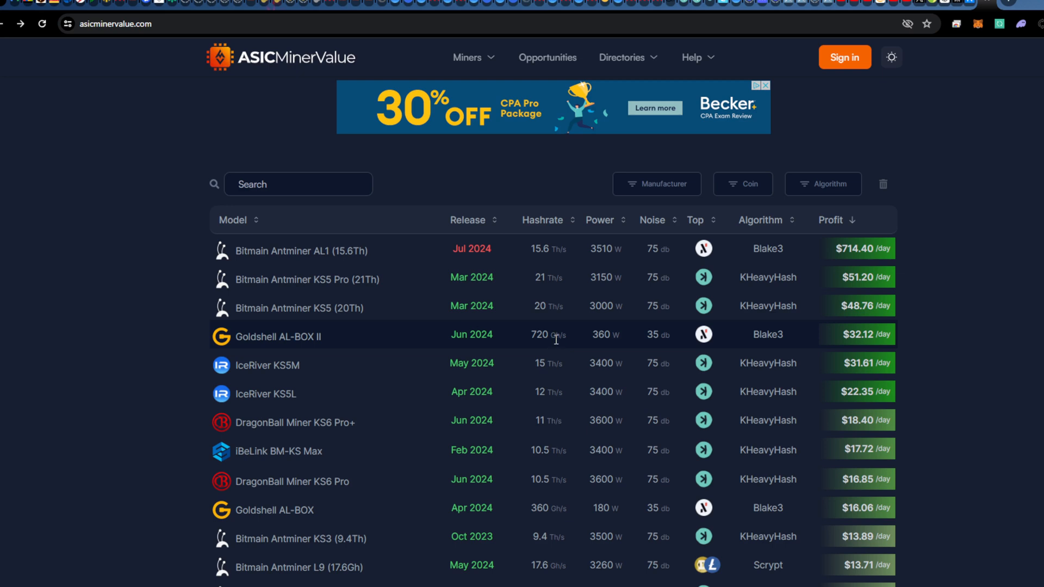
{"action": "mouse_move", "coordinate": [554, 332]}
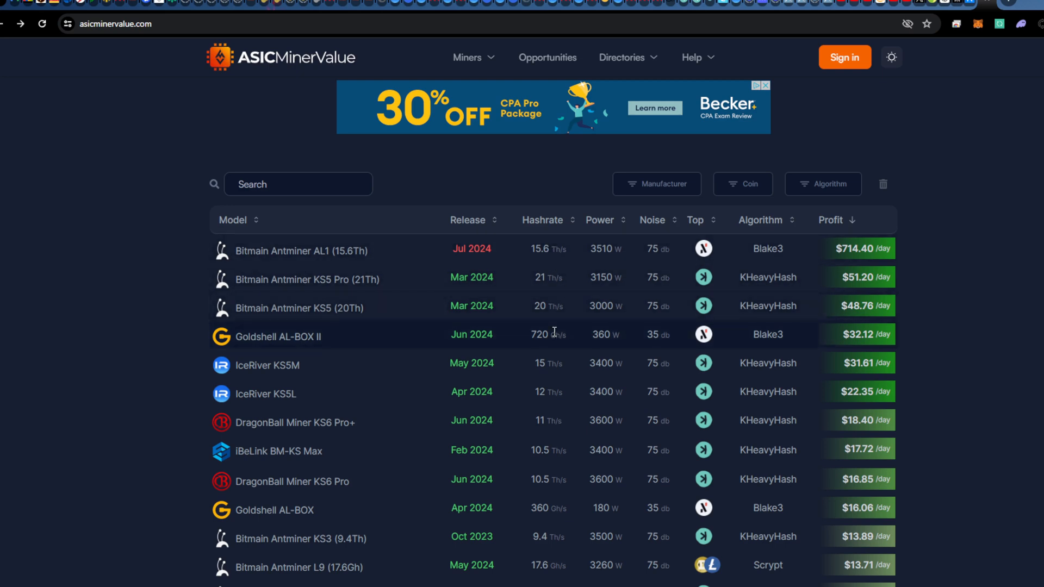
{"action": "mouse_move", "coordinate": [545, 249]}
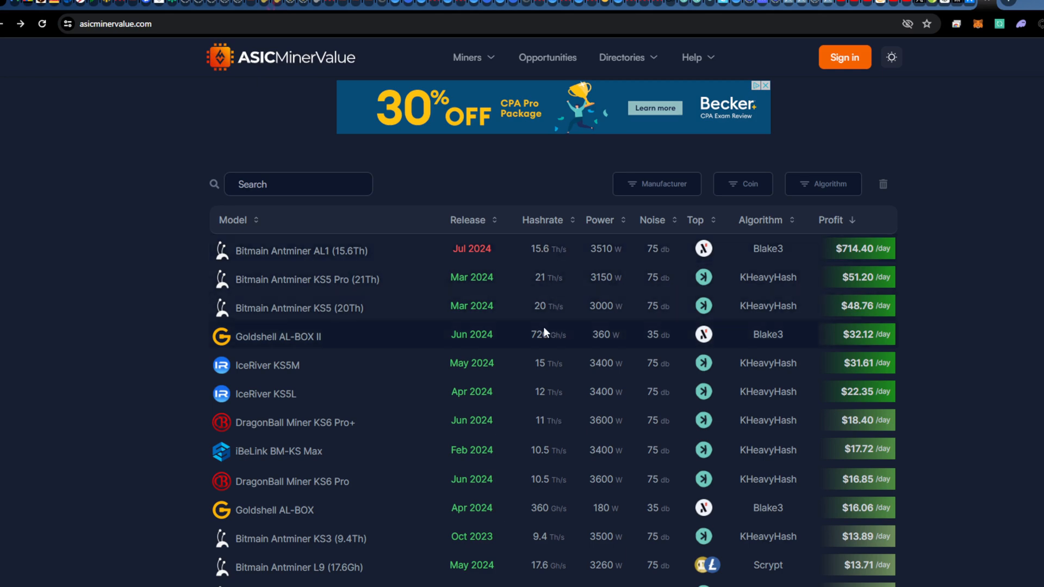
{"action": "mouse_move", "coordinate": [606, 344]}
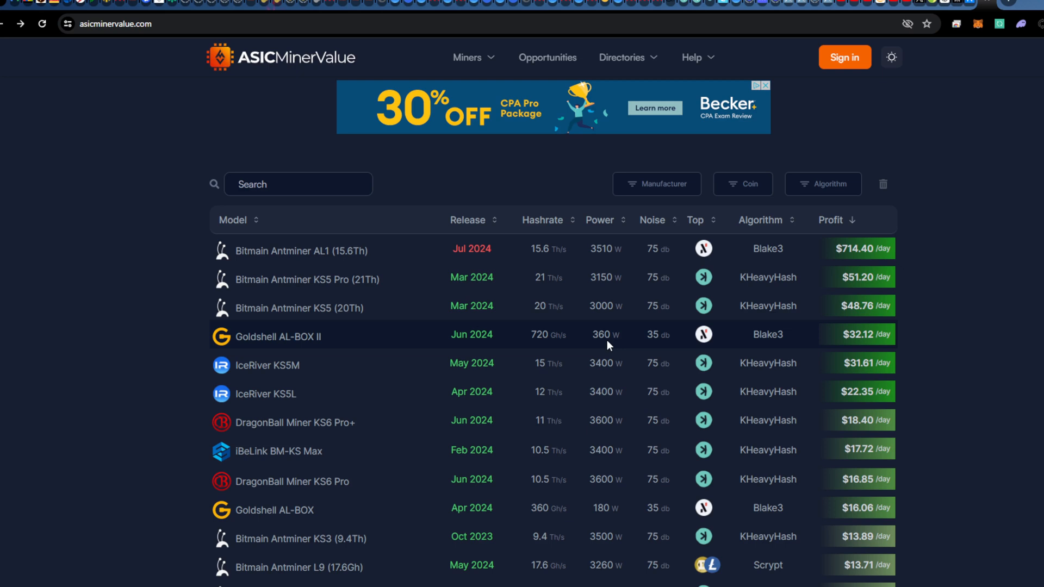
{"action": "mouse_move", "coordinate": [574, 341]}
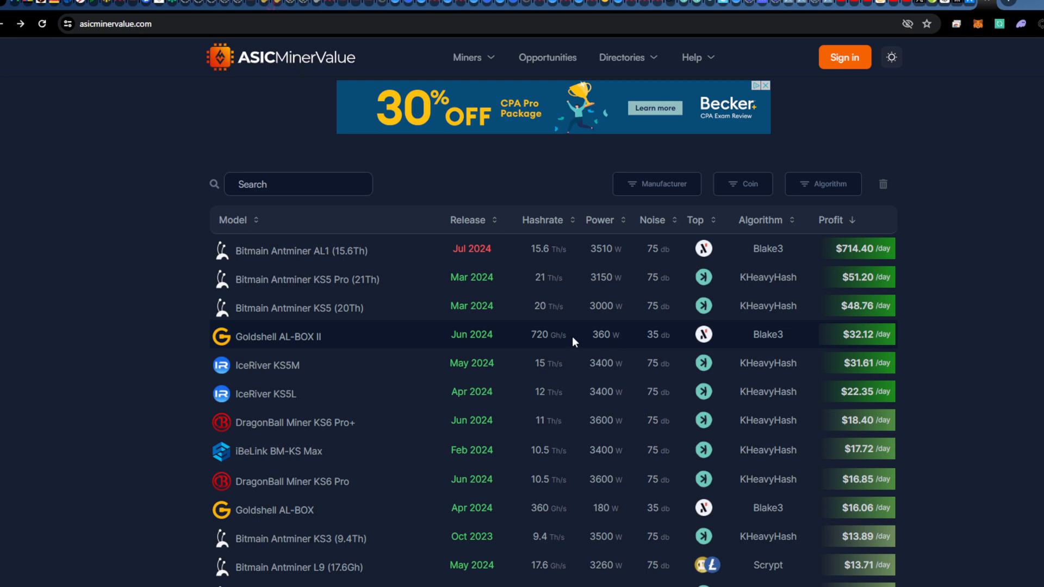
{"action": "mouse_move", "coordinate": [507, 276]}
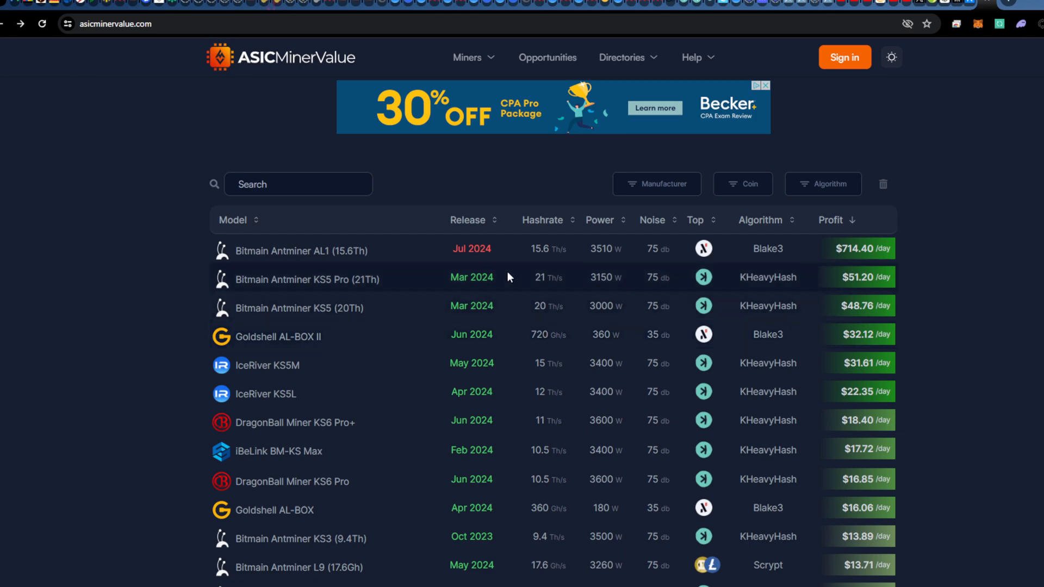
{"action": "mouse_move", "coordinate": [509, 249]}
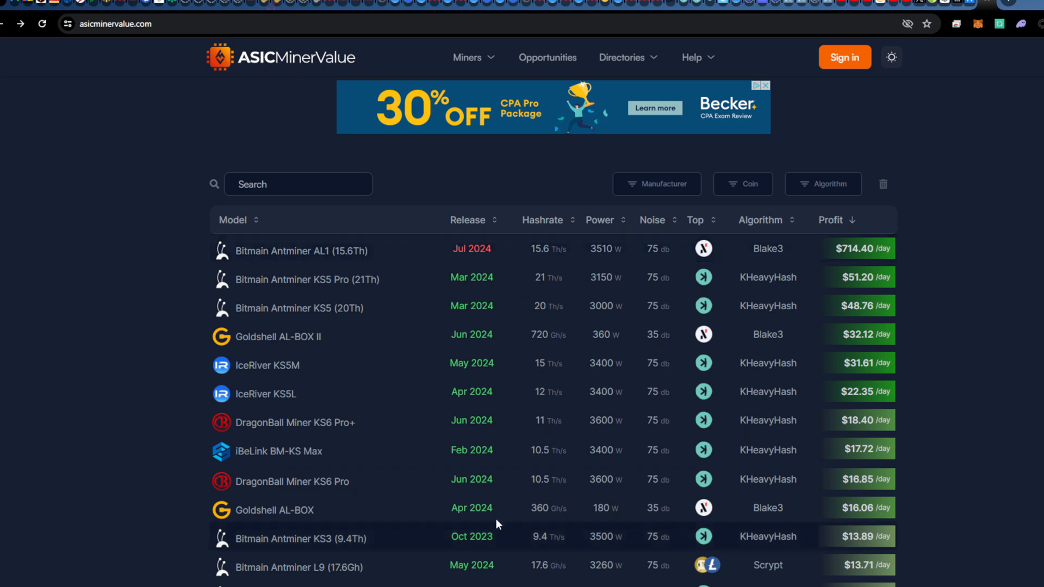
{"action": "mouse_move", "coordinate": [472, 335]}
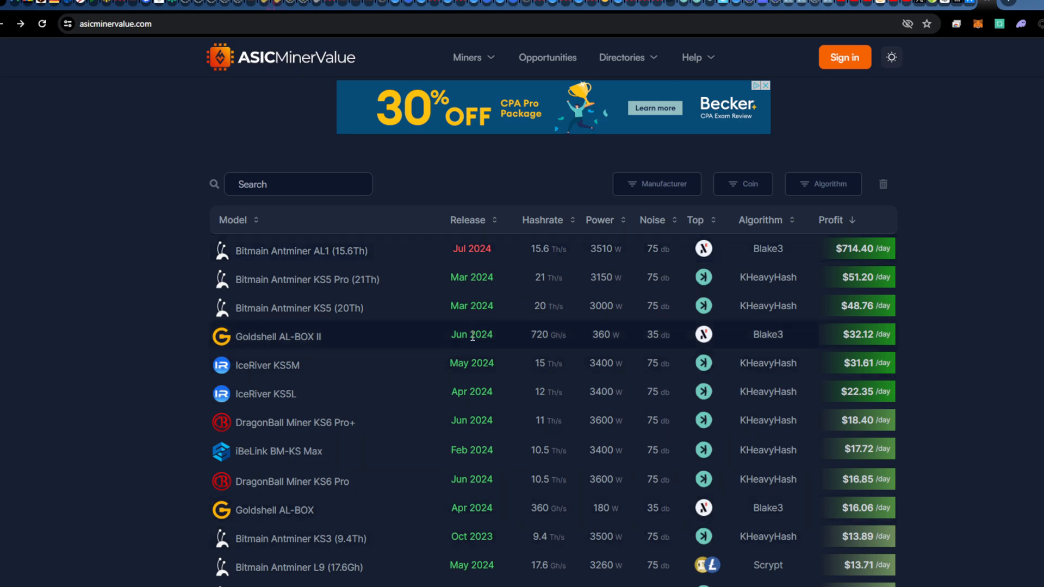
{"action": "mouse_move", "coordinate": [471, 346]}
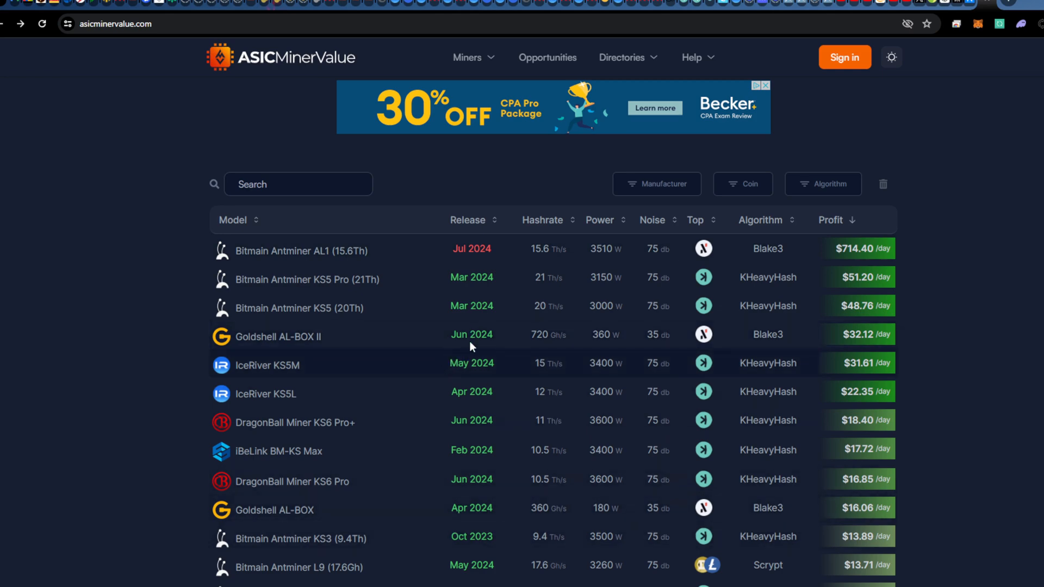
{"action": "mouse_move", "coordinate": [548, 349]}
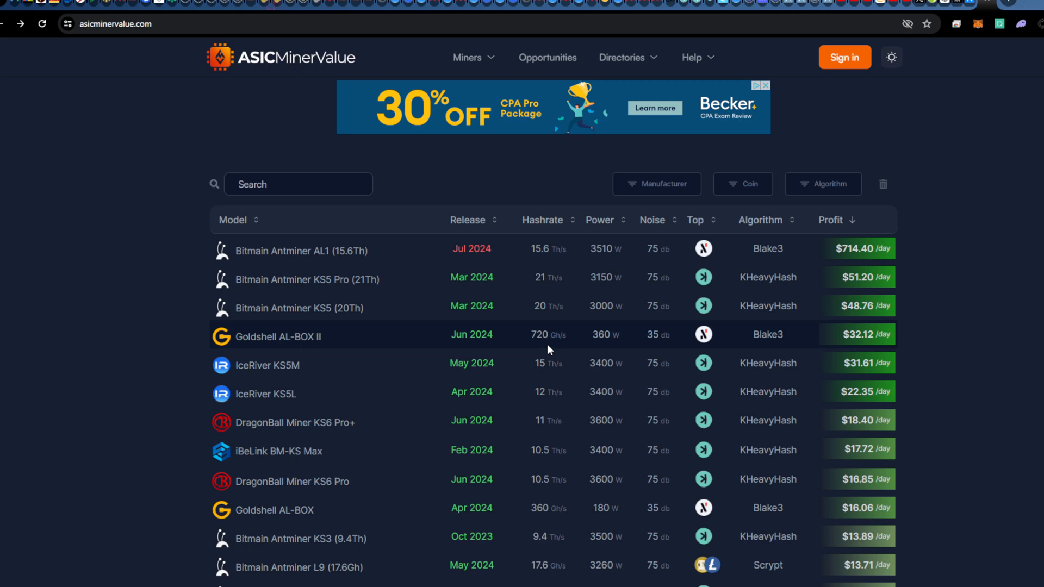
{"action": "mouse_move", "coordinate": [910, 257]}
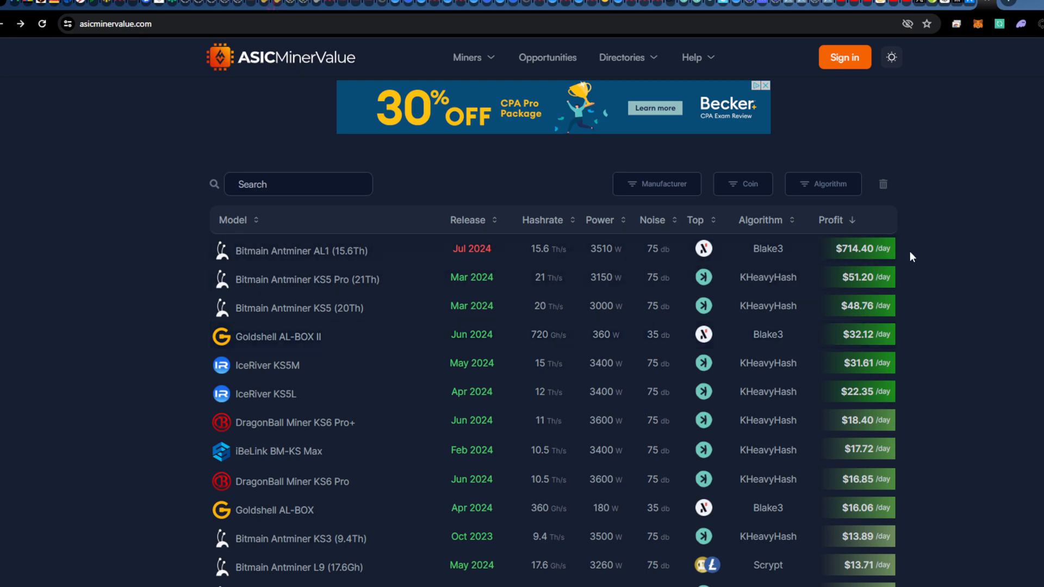
{"action": "mouse_move", "coordinate": [486, 241]}
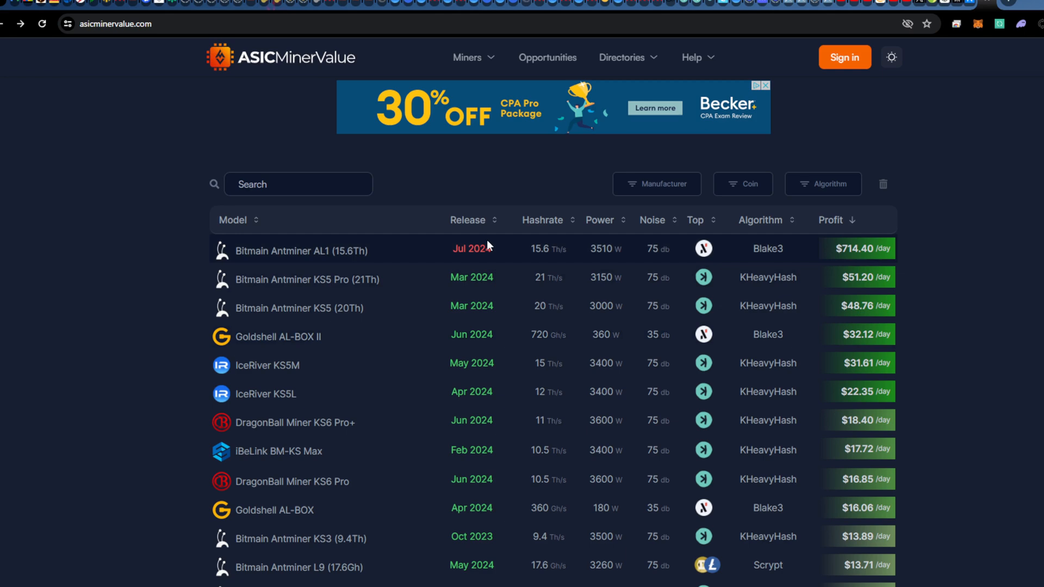
{"action": "mouse_move", "coordinate": [795, 262]}
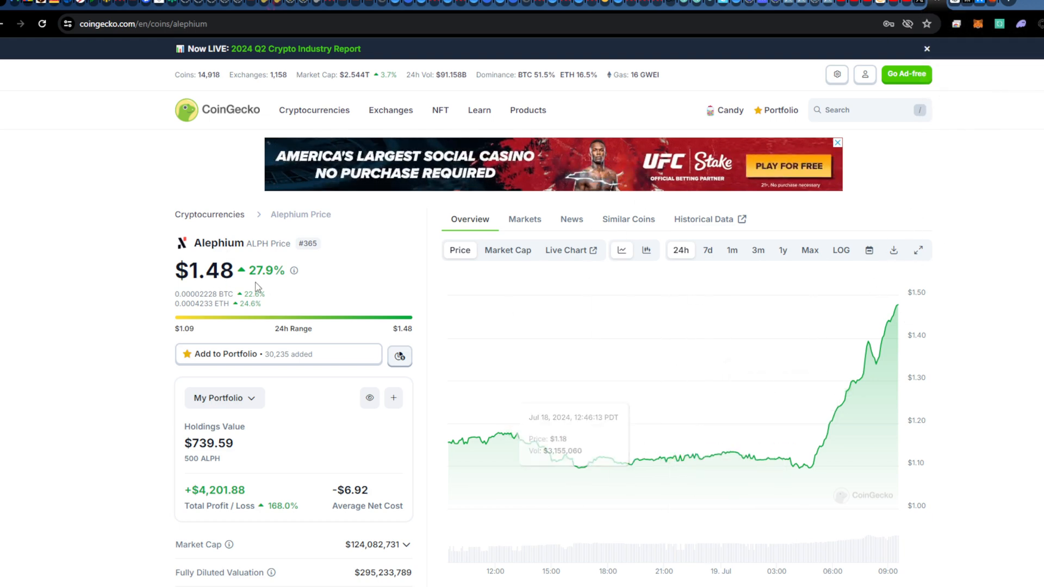
{"action": "mouse_move", "coordinate": [865, 335]}
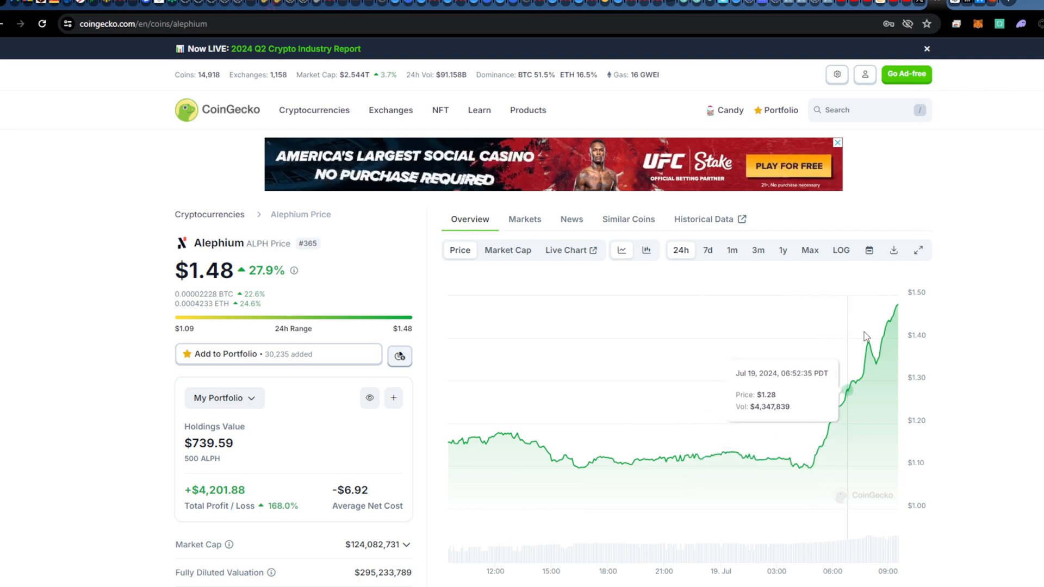
{"action": "mouse_move", "coordinate": [899, 323]}
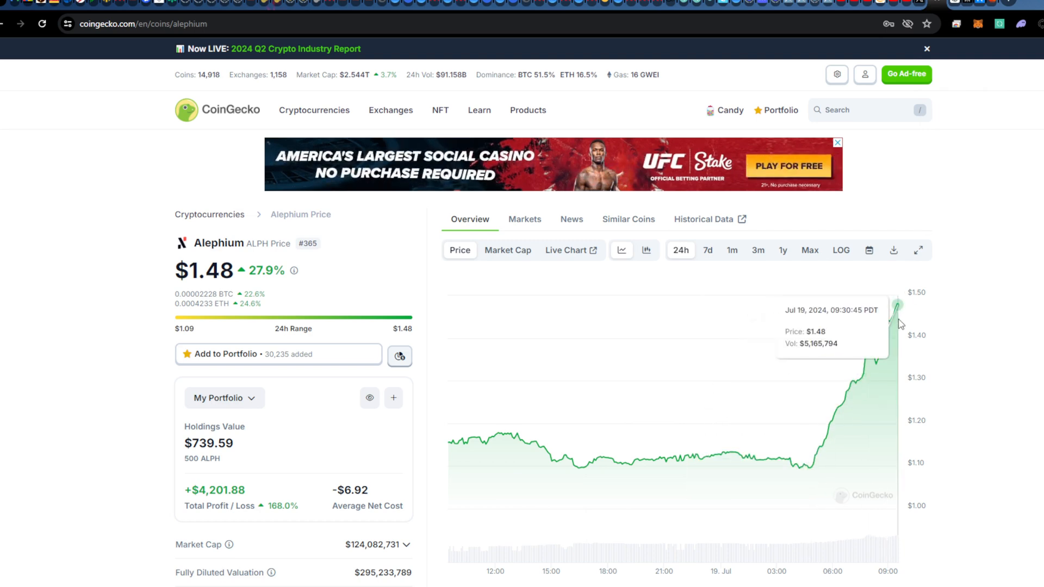
{"action": "mouse_move", "coordinate": [898, 333]}
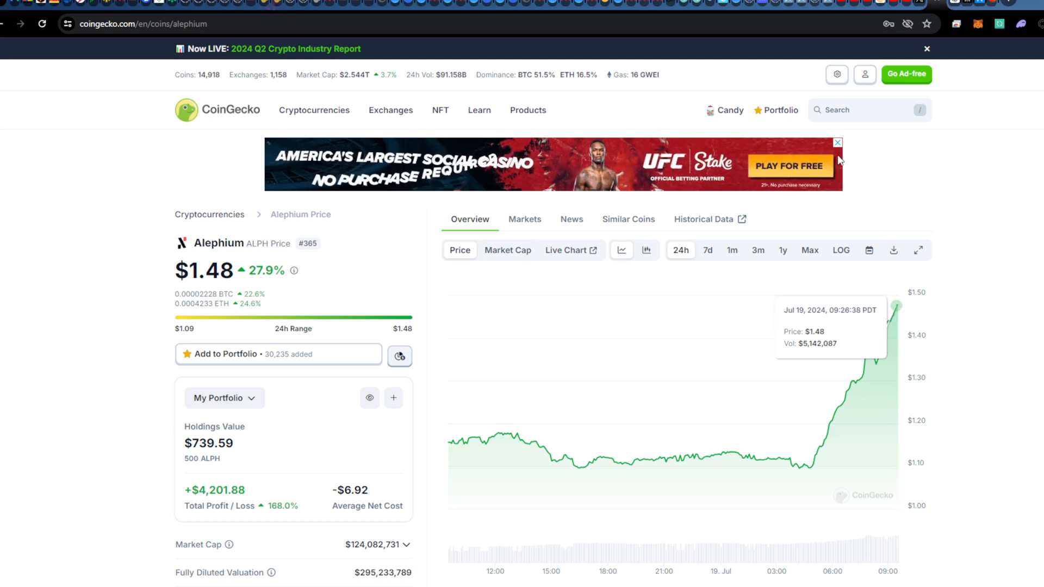
Bring up Alephium's CoinGecko page showing the 24h climb to $1.48, up 27.9%.
{"action": "left_click", "coordinate": [775, 109]}
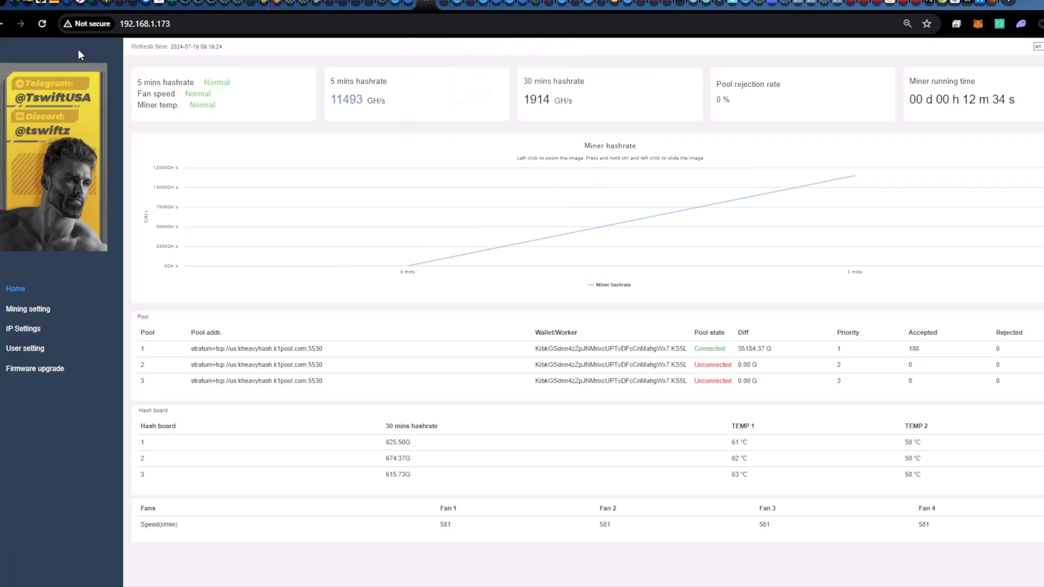
Reload the KS5L dashboard to update runtime, 30-minute hashrate and accepted shares.
{"action": "left_click", "coordinate": [42, 24]}
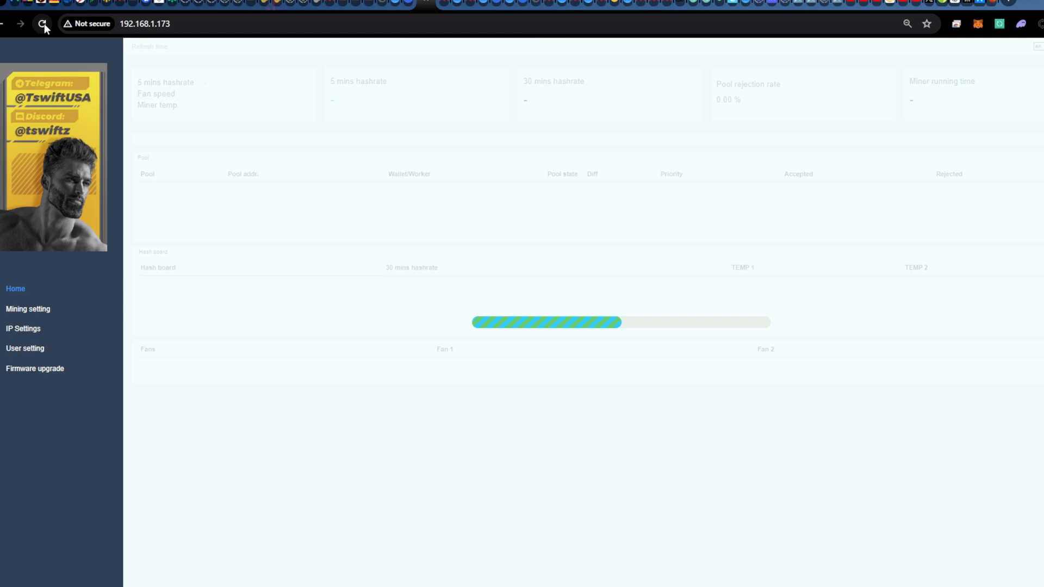
{"action": "left_click", "coordinate": [42, 24]}
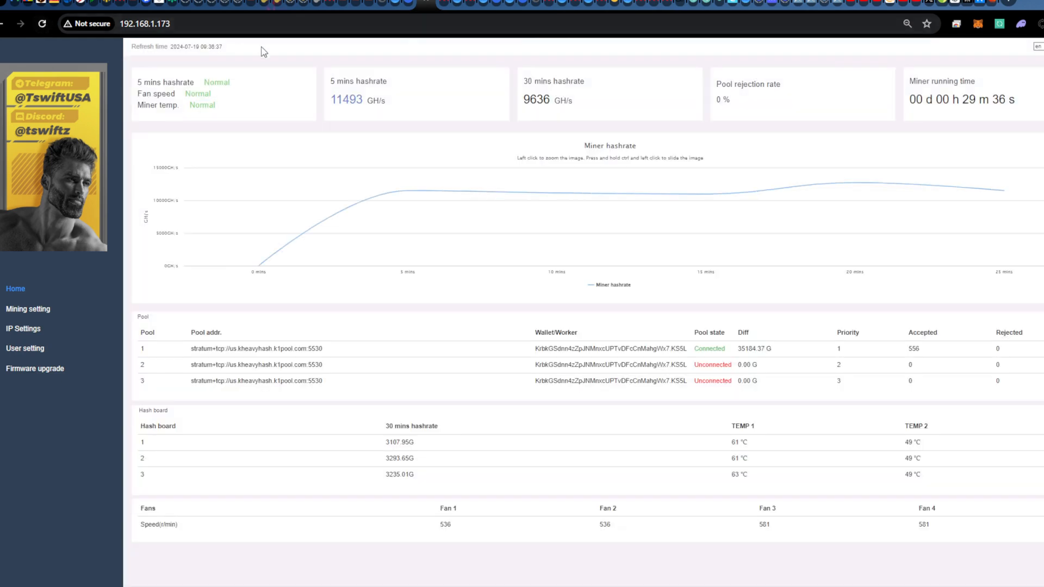
{"action": "mouse_move", "coordinate": [458, 2]}
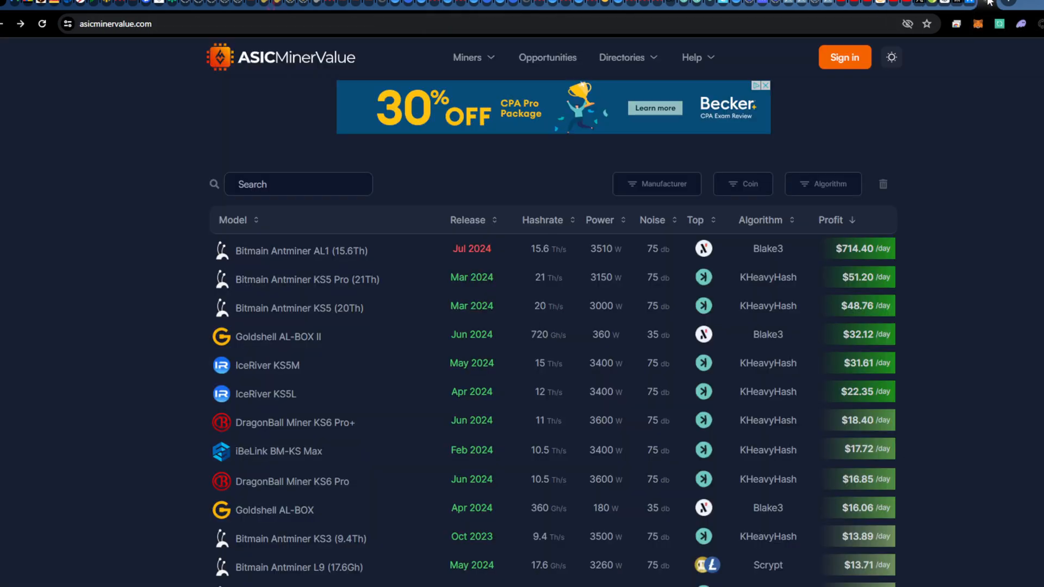
{"action": "mouse_move", "coordinate": [258, 304]}
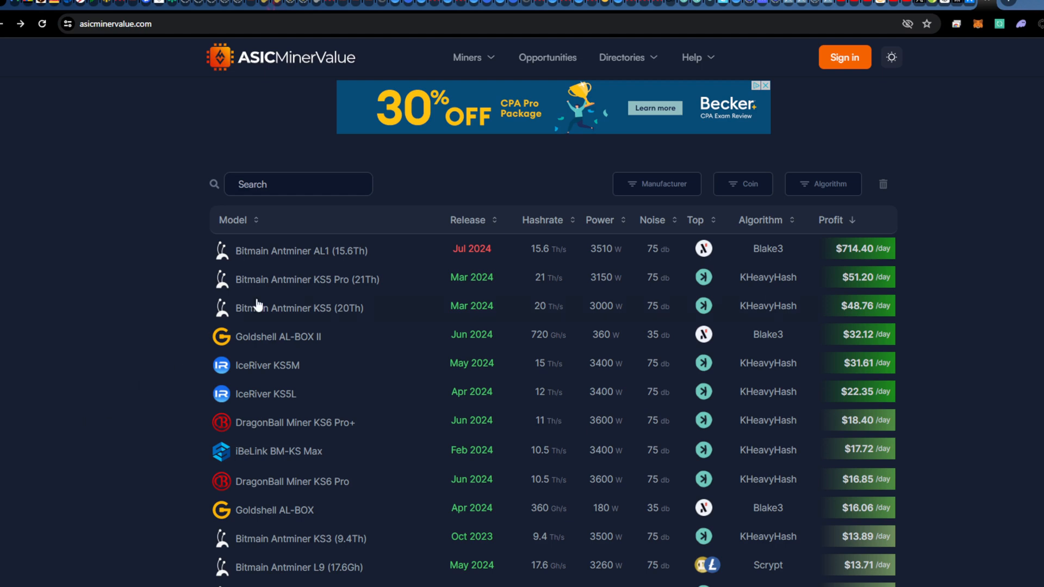
{"action": "mouse_move", "coordinate": [340, 251]}
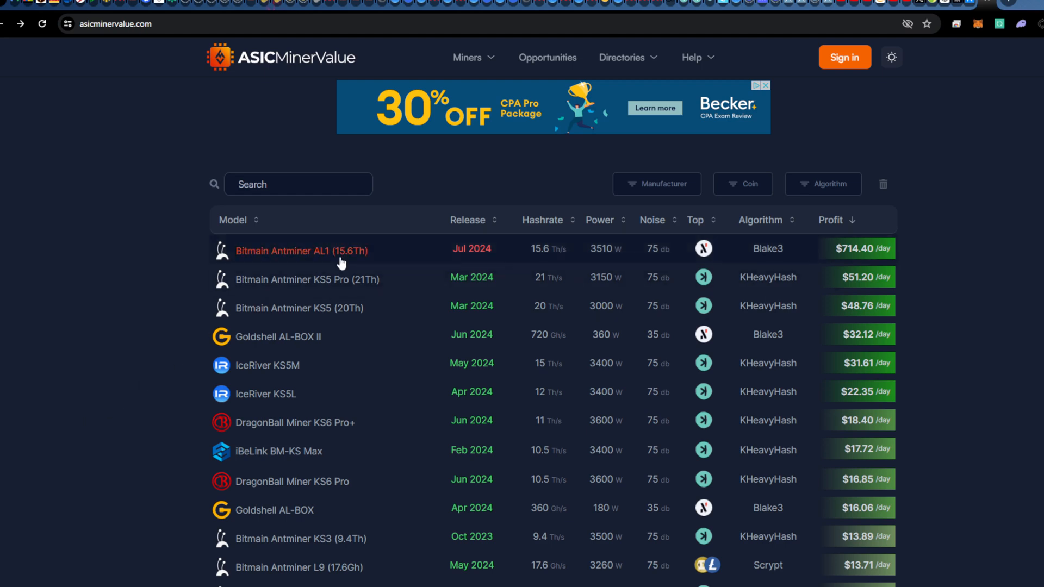
{"action": "mouse_move", "coordinate": [352, 254]}
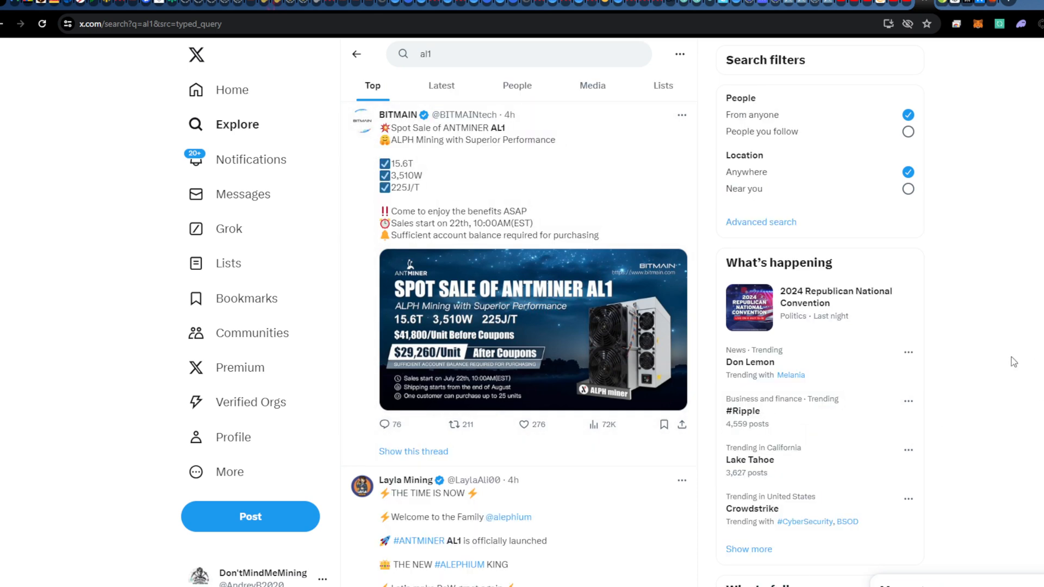
{"action": "mouse_move", "coordinate": [432, 164]}
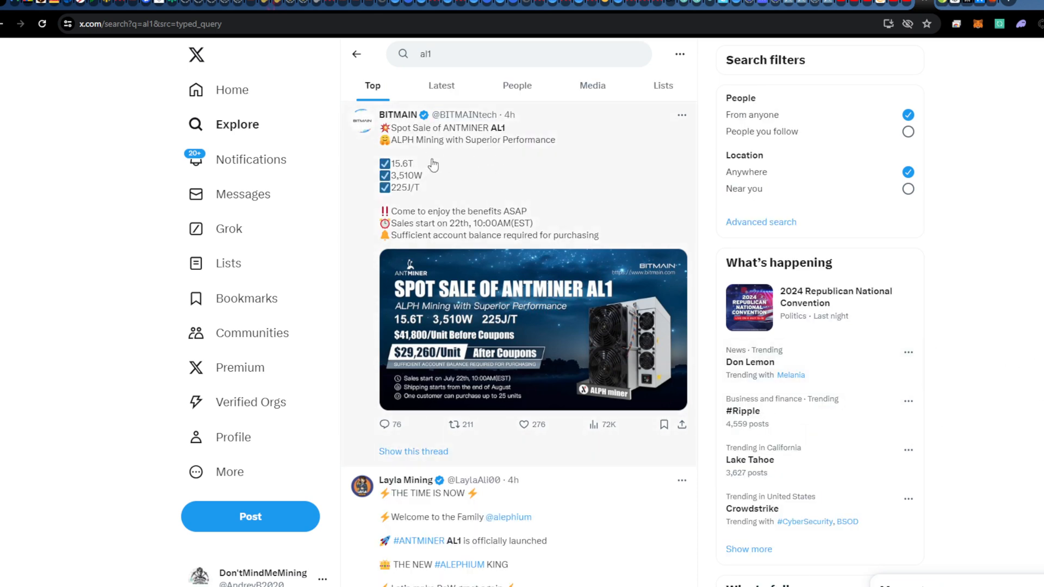
{"action": "mouse_move", "coordinate": [473, 309]}
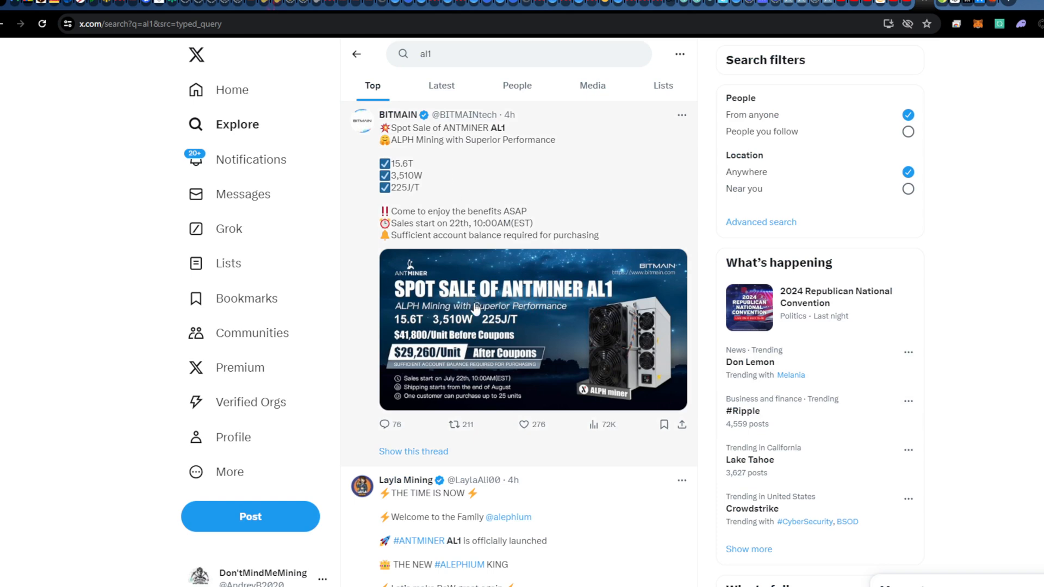
{"action": "mouse_move", "coordinate": [511, 376]}
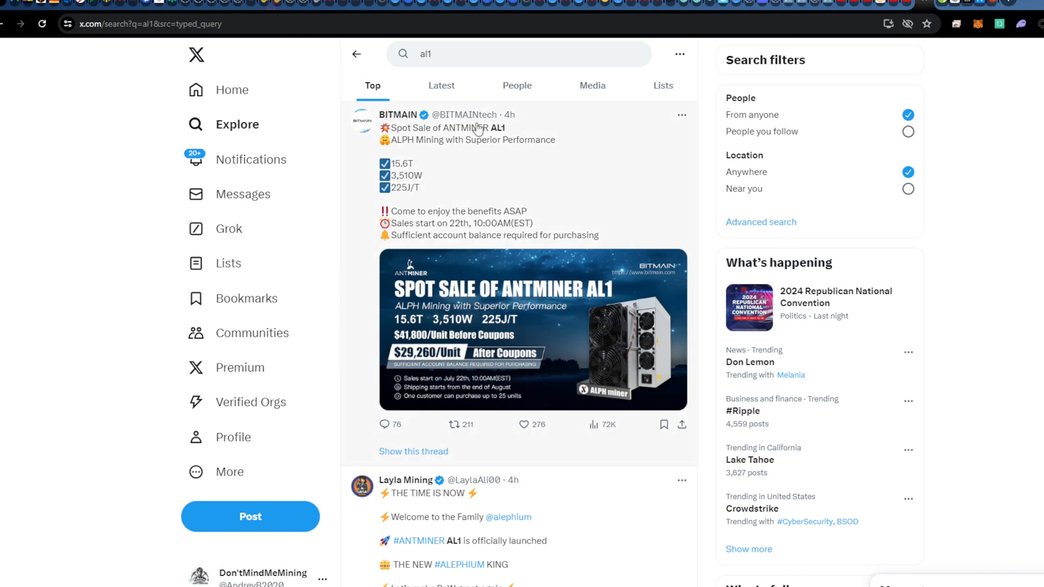
{"action": "mouse_move", "coordinate": [509, 131]}
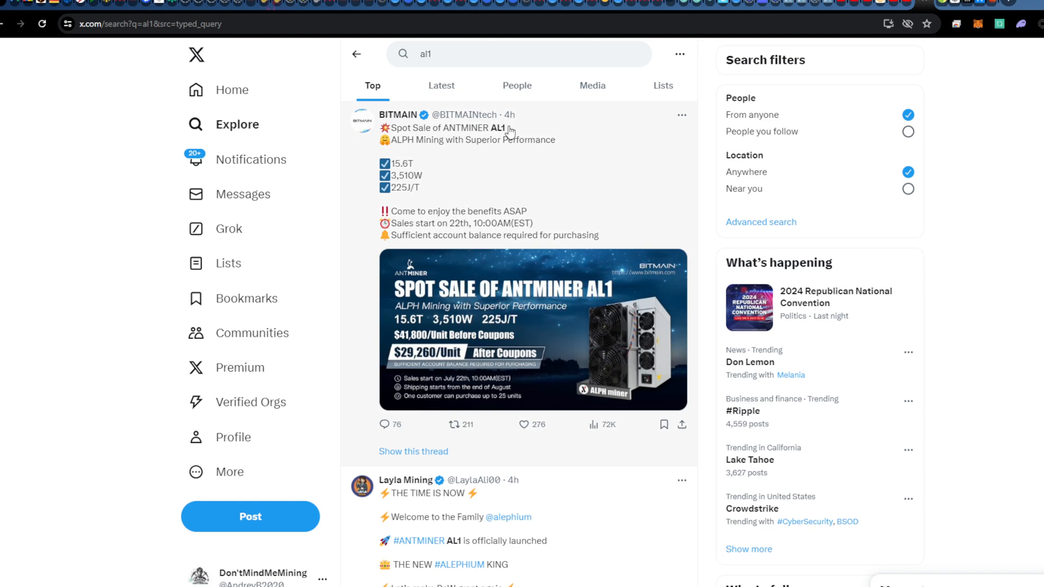
{"action": "mouse_move", "coordinate": [515, 188]}
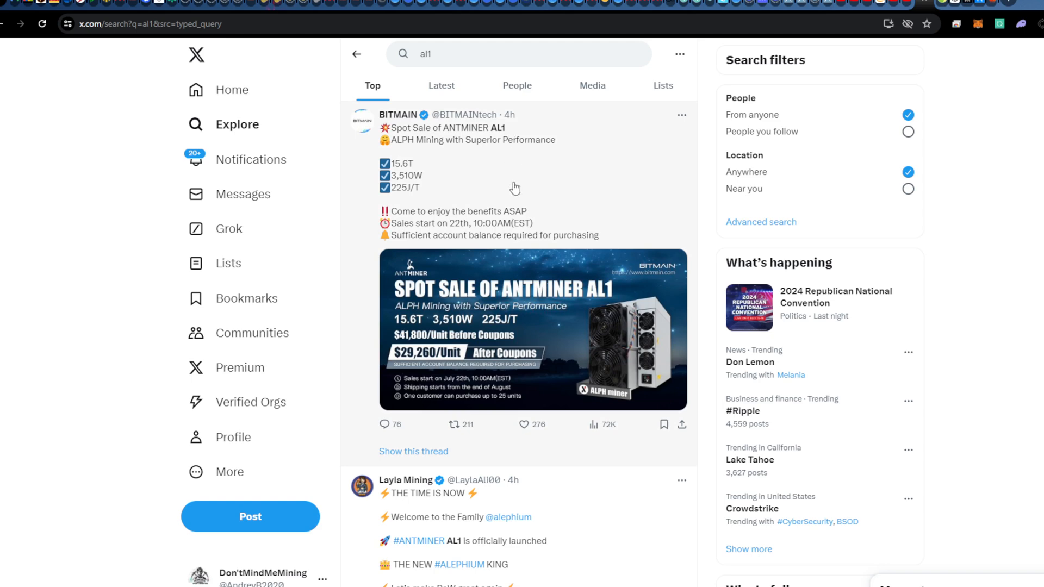
{"action": "mouse_move", "coordinate": [429, 362]}
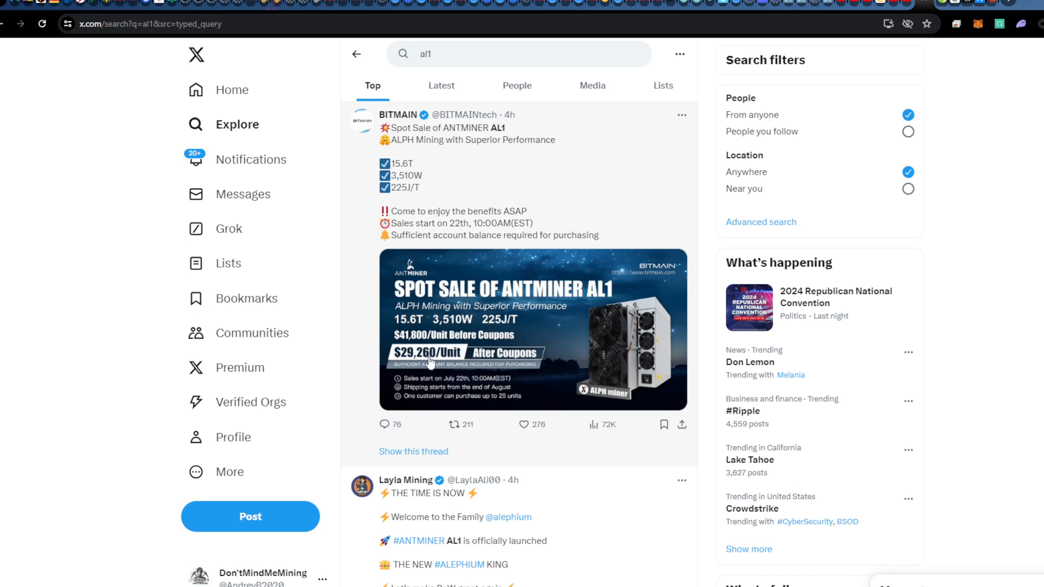
{"action": "mouse_move", "coordinate": [466, 344]}
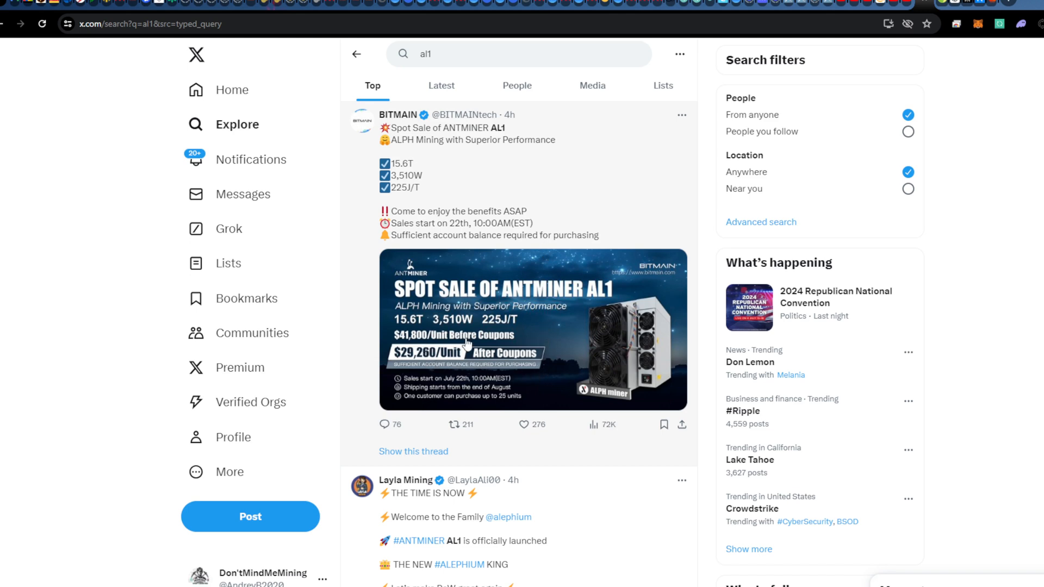
{"action": "mouse_move", "coordinate": [496, 362]}
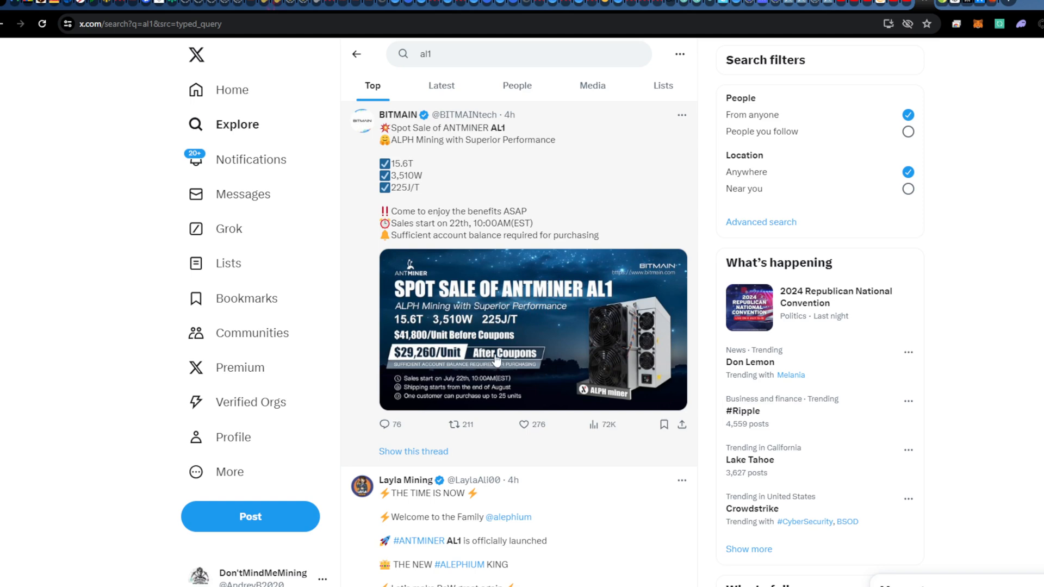
{"action": "mouse_move", "coordinate": [438, 359]}
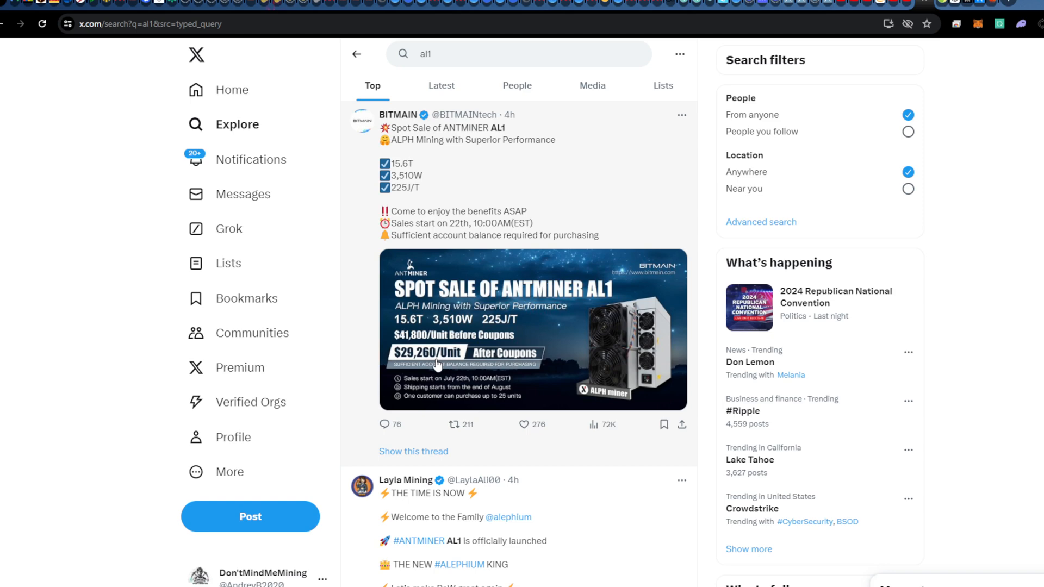
{"action": "mouse_move", "coordinate": [426, 365]}
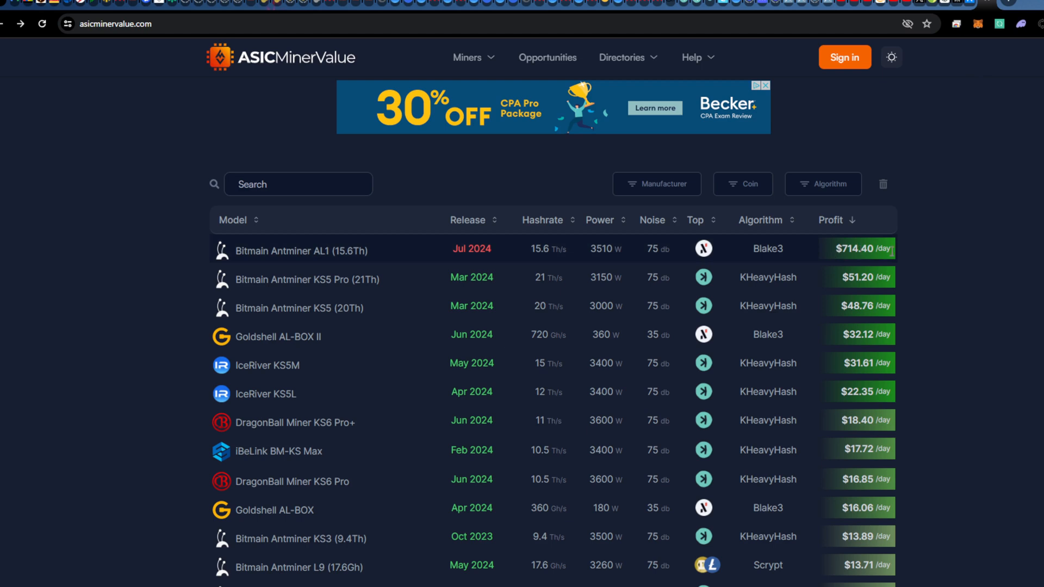
{"action": "mouse_move", "coordinate": [884, 261]}
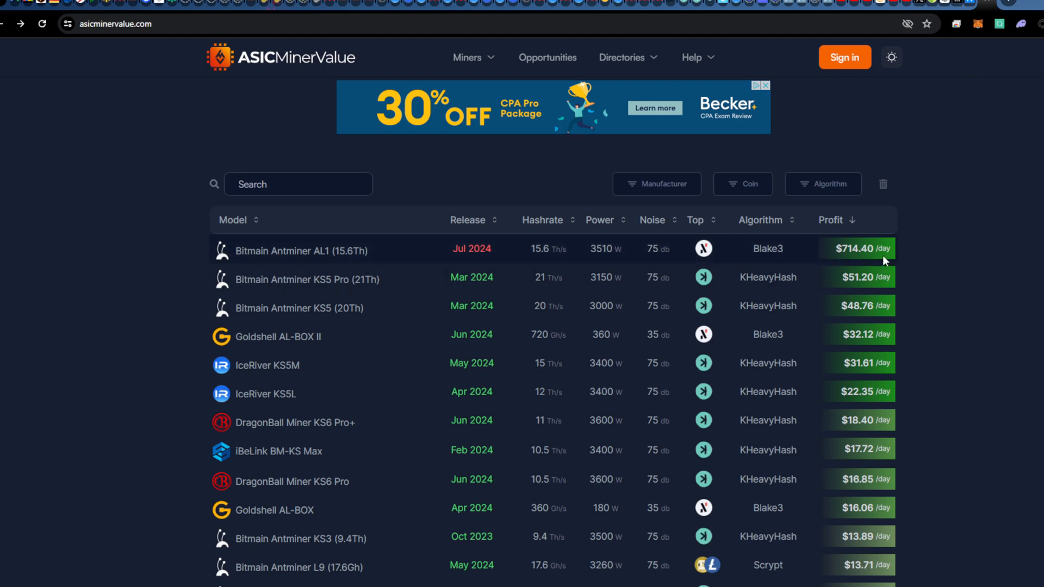
{"action": "mouse_move", "coordinate": [883, 241]}
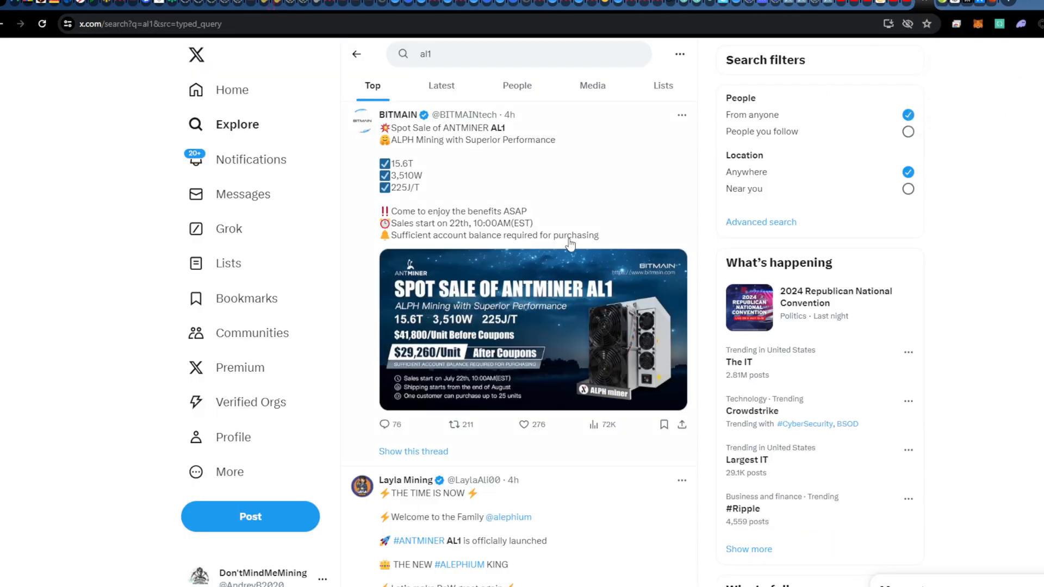
{"action": "mouse_move", "coordinate": [478, 308]}
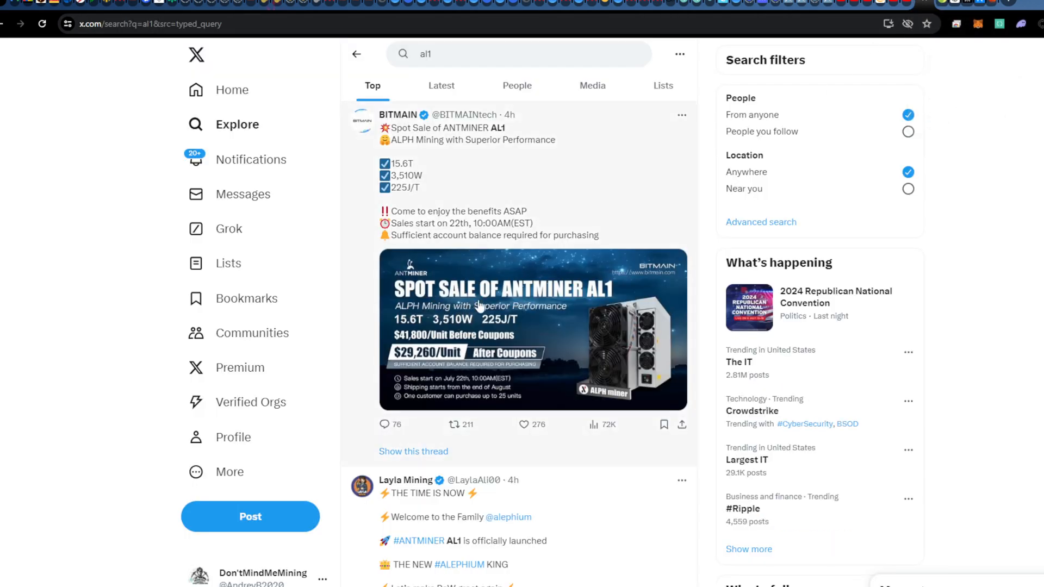
{"action": "mouse_move", "coordinate": [439, 353]}
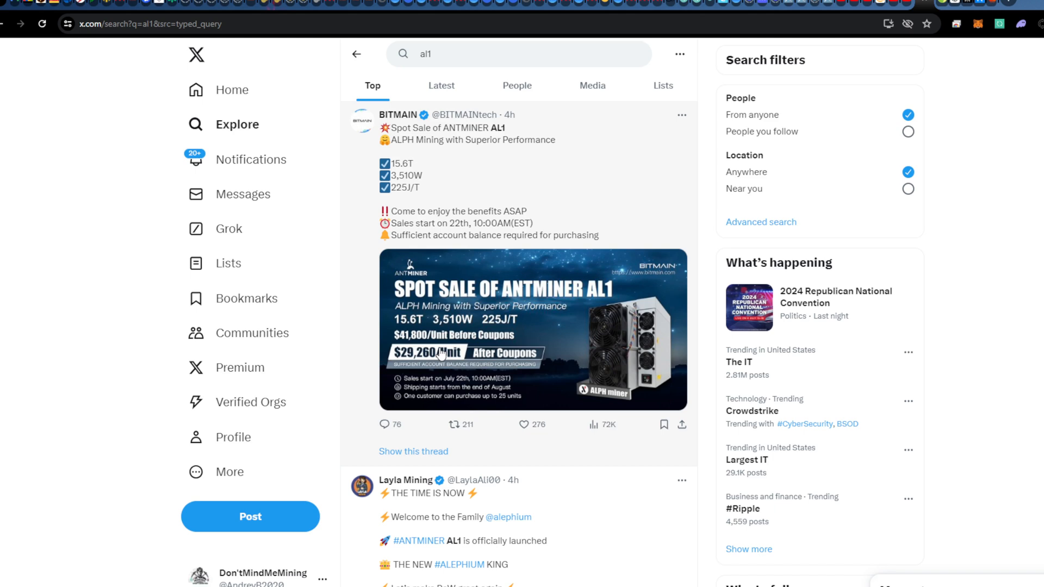
{"action": "mouse_move", "coordinate": [443, 305]}
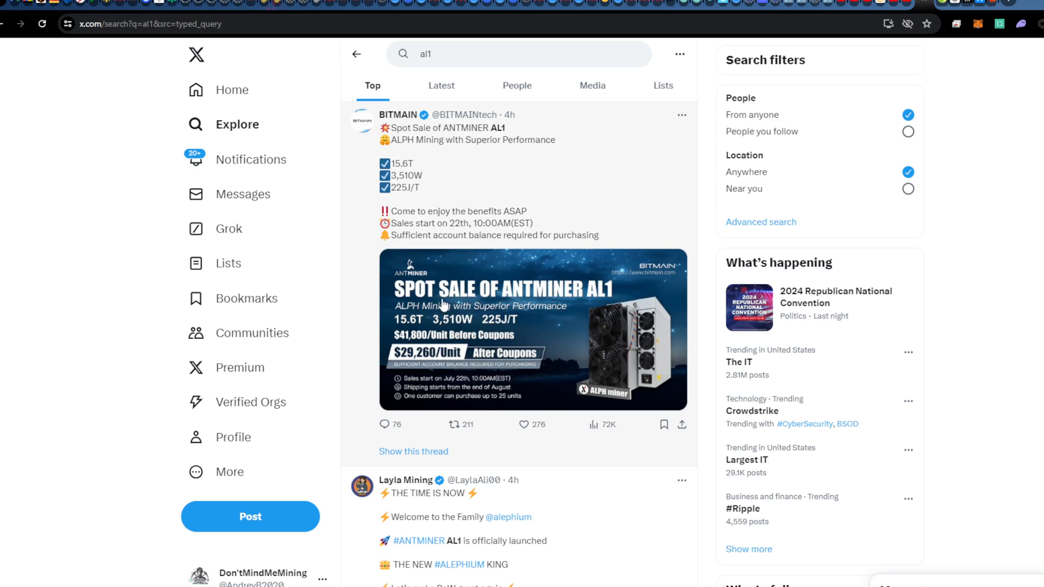
{"action": "mouse_move", "coordinate": [436, 339]}
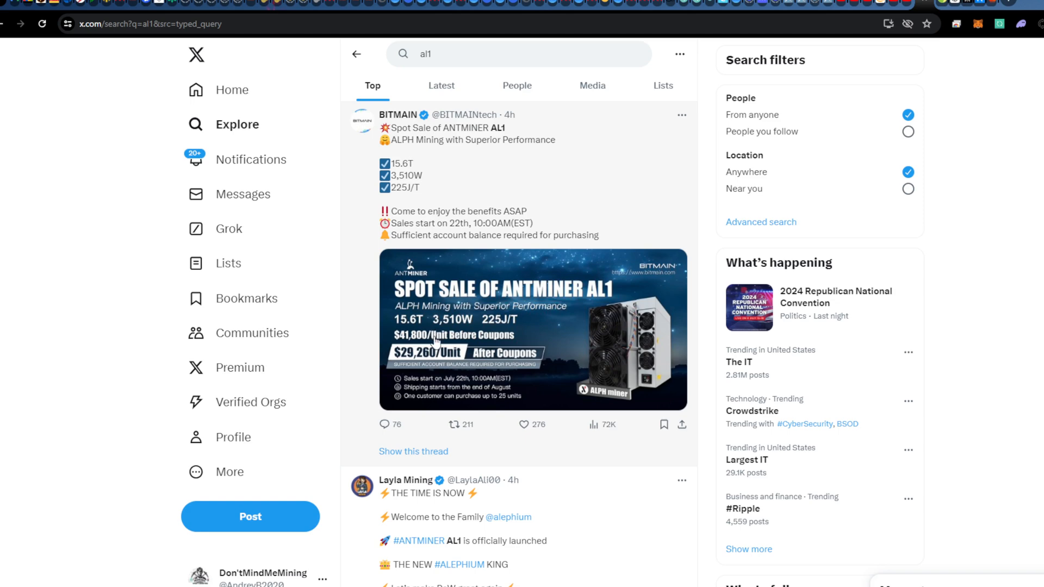
{"action": "mouse_move", "coordinate": [443, 286]}
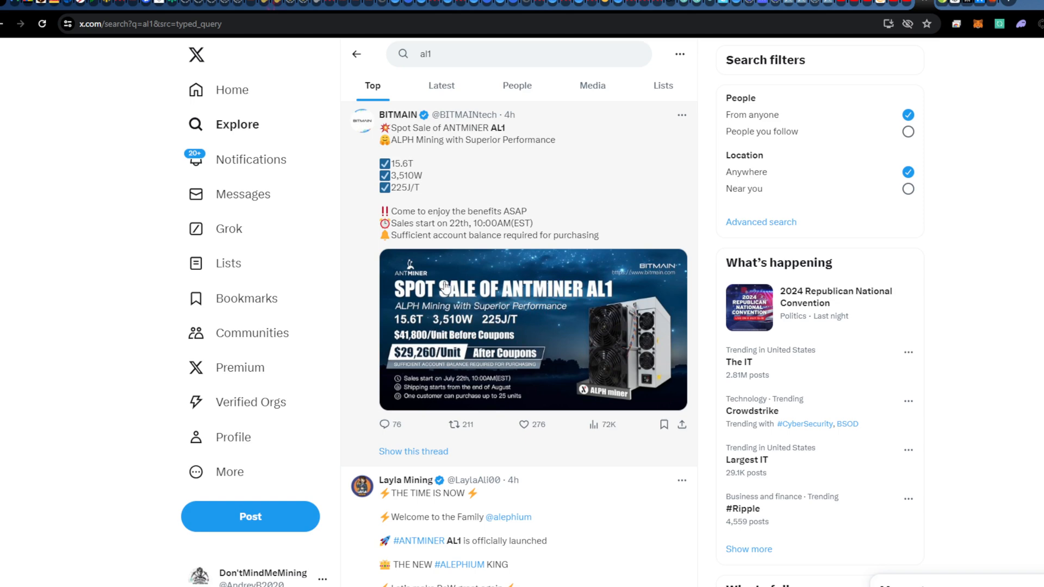
{"action": "mouse_move", "coordinate": [468, 241]}
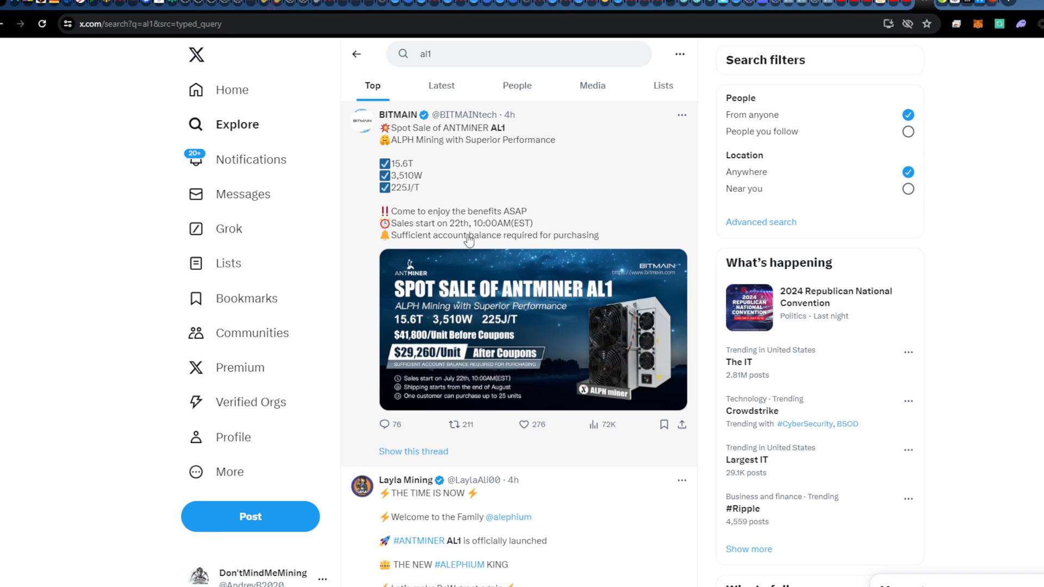
Scroll the al1 search results and open BITMAIN's profile with its AL1 sale post.
{"action": "scroll", "scroll_direction": "down", "scroll_amount": 3}
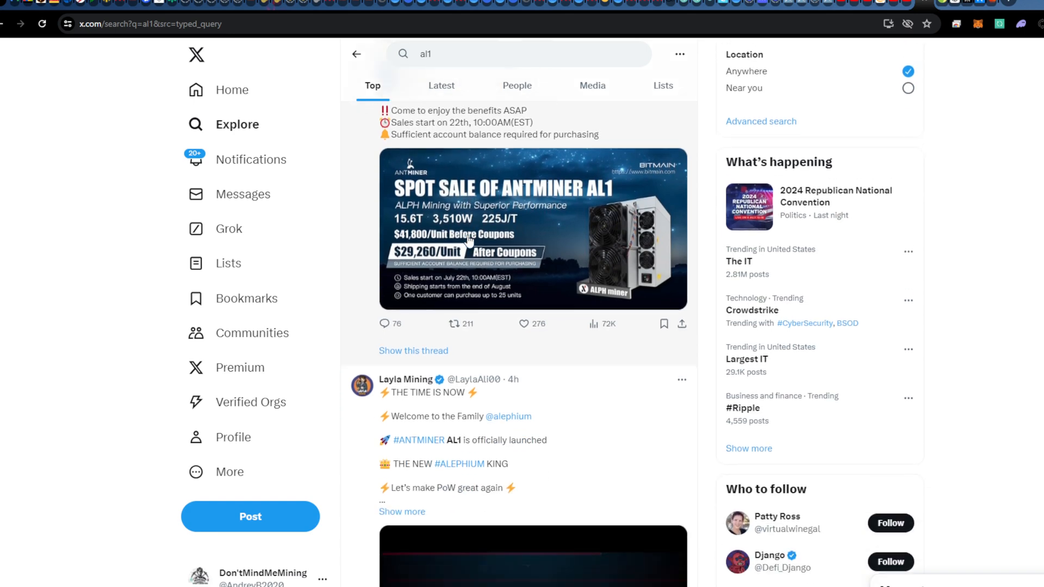
{"action": "scroll", "scroll_direction": "down", "scroll_amount": 3}
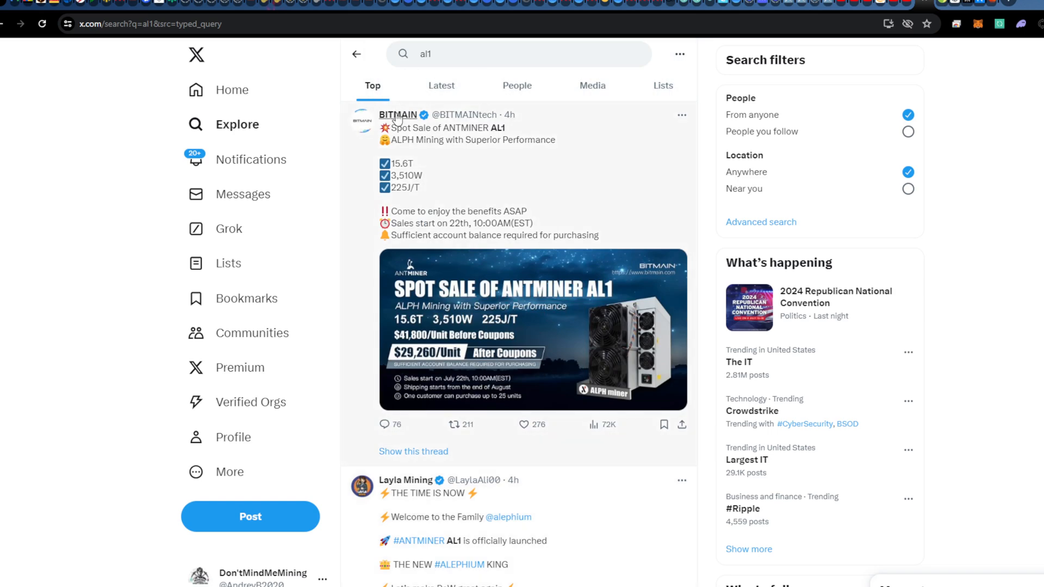
{"action": "left_click", "coordinate": [397, 114]}
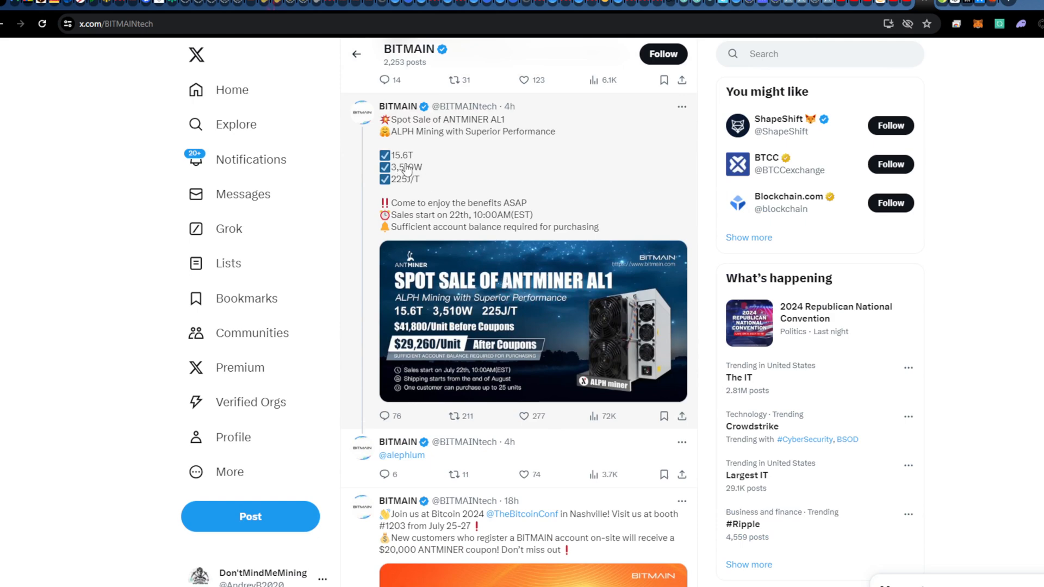
{"action": "mouse_move", "coordinate": [401, 191]}
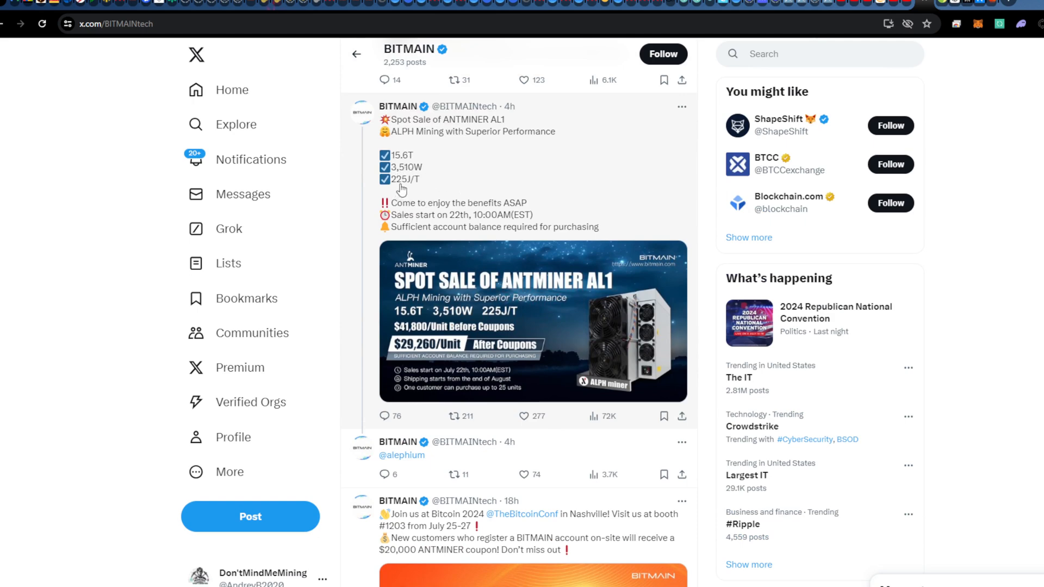
{"action": "mouse_move", "coordinate": [419, 189]}
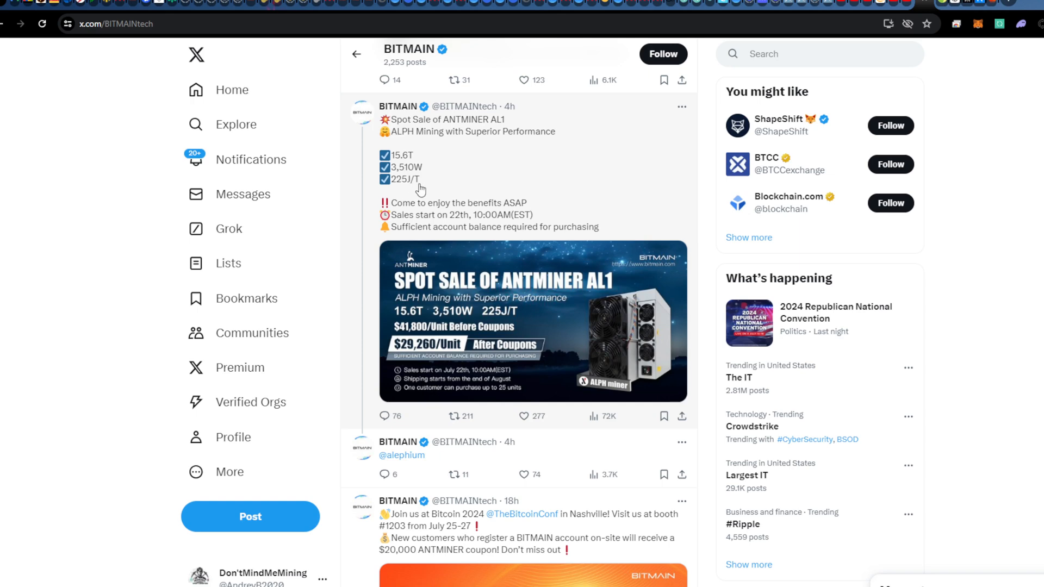
{"action": "mouse_move", "coordinate": [617, 253]}
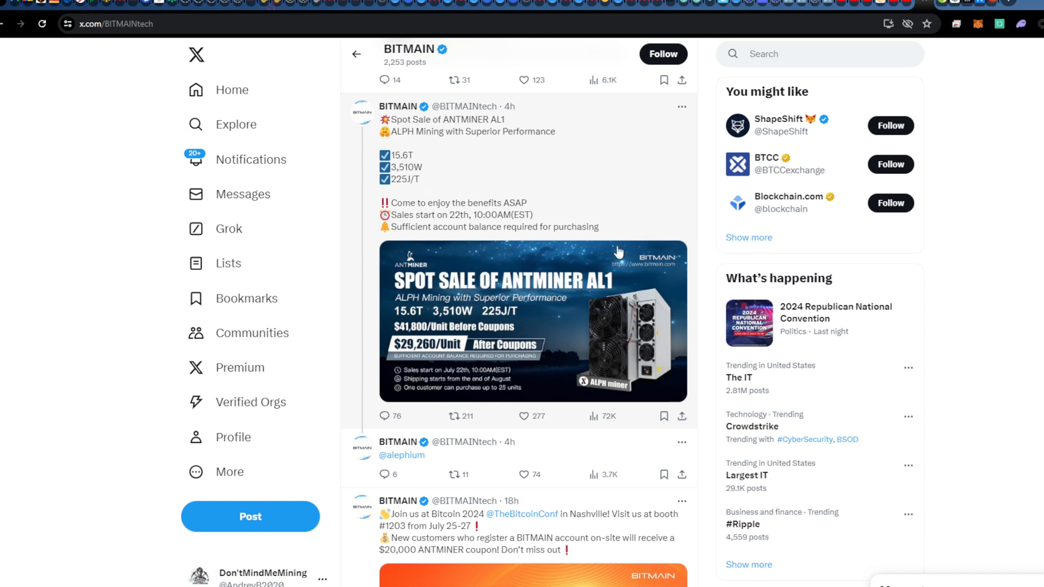
{"action": "mouse_move", "coordinate": [382, 353]}
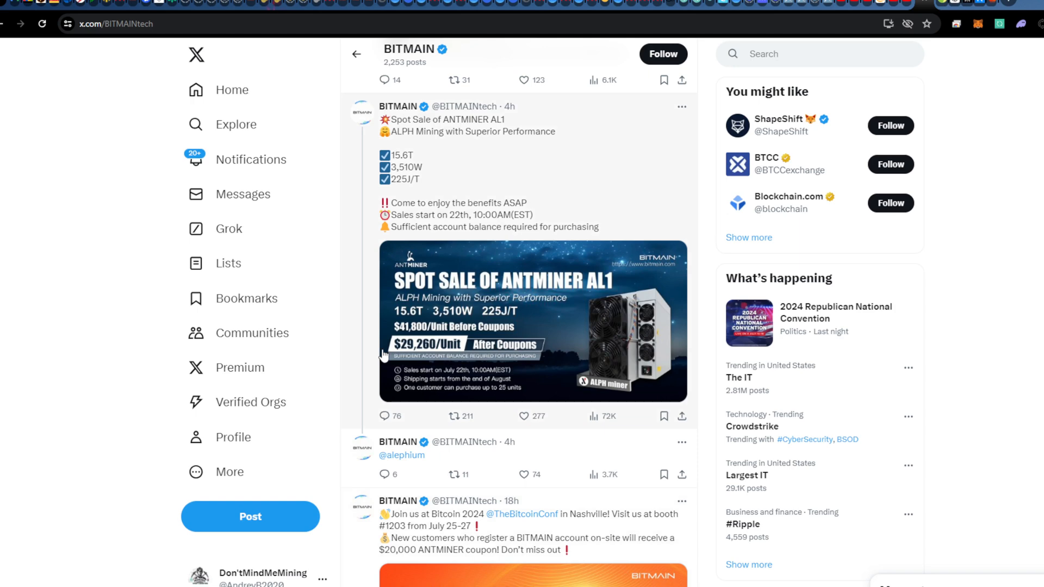